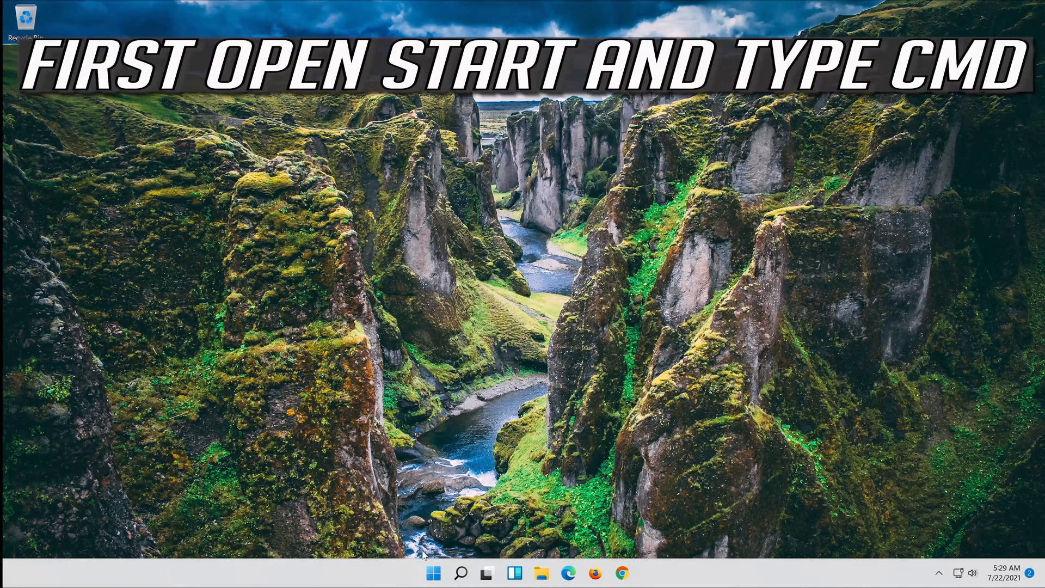
# Search Start for cmd and run Command Prompt as administrator
pyautogui.click(433, 573)
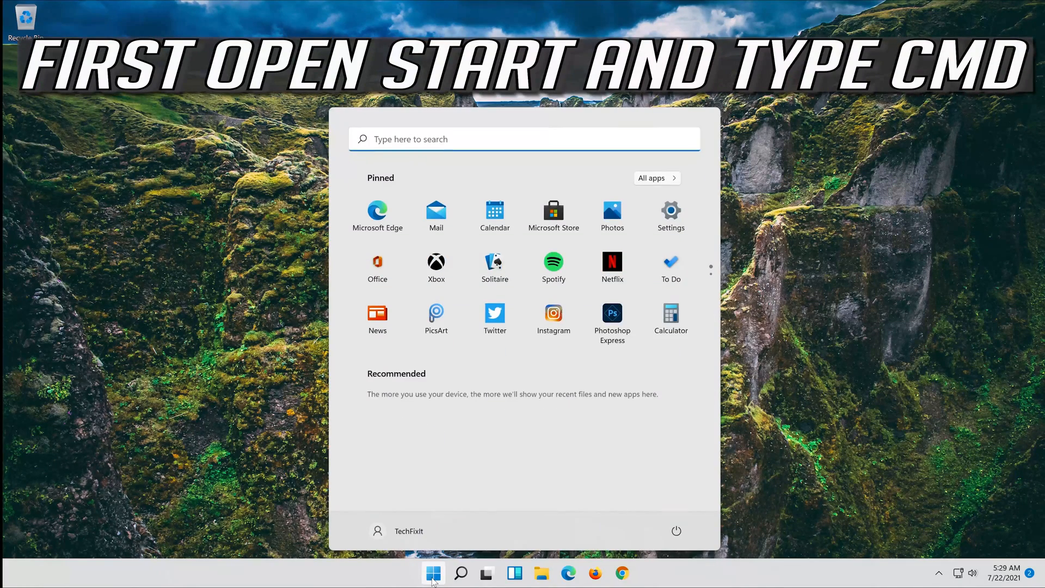
pyautogui.write('cmd')
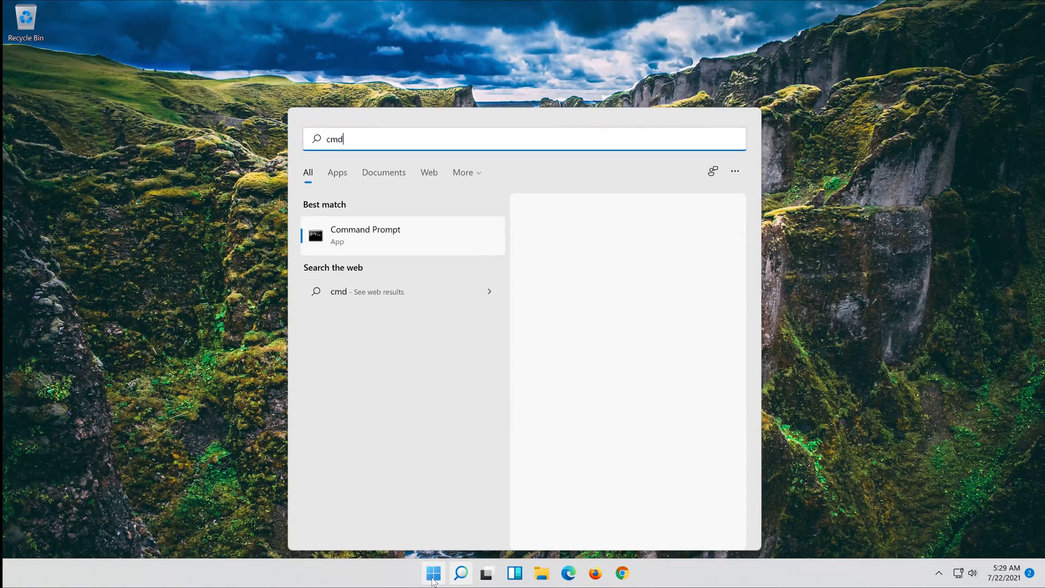
pyautogui.rightClick(366, 235)
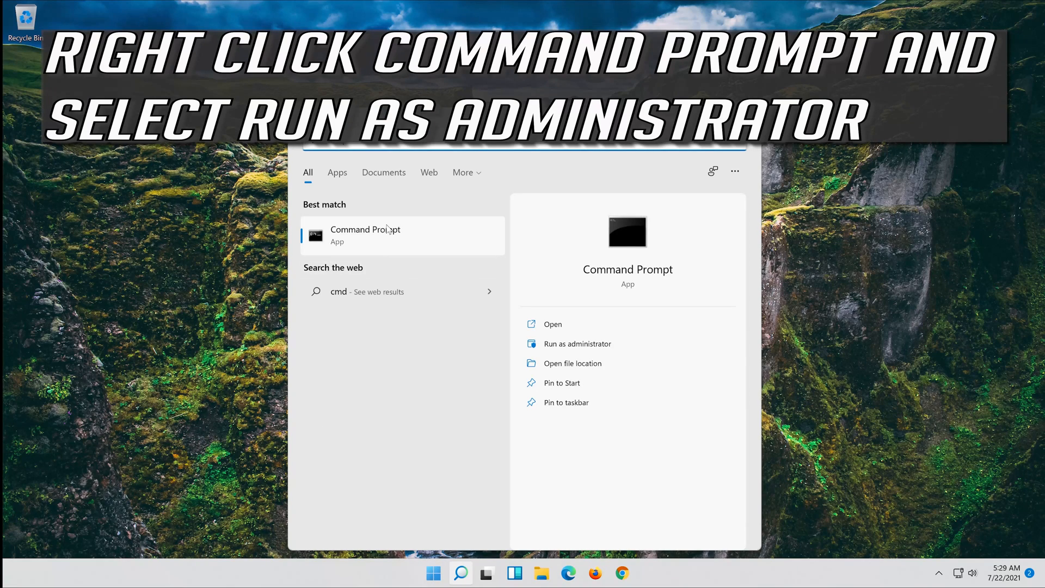
pyautogui.rightClick(365, 235)
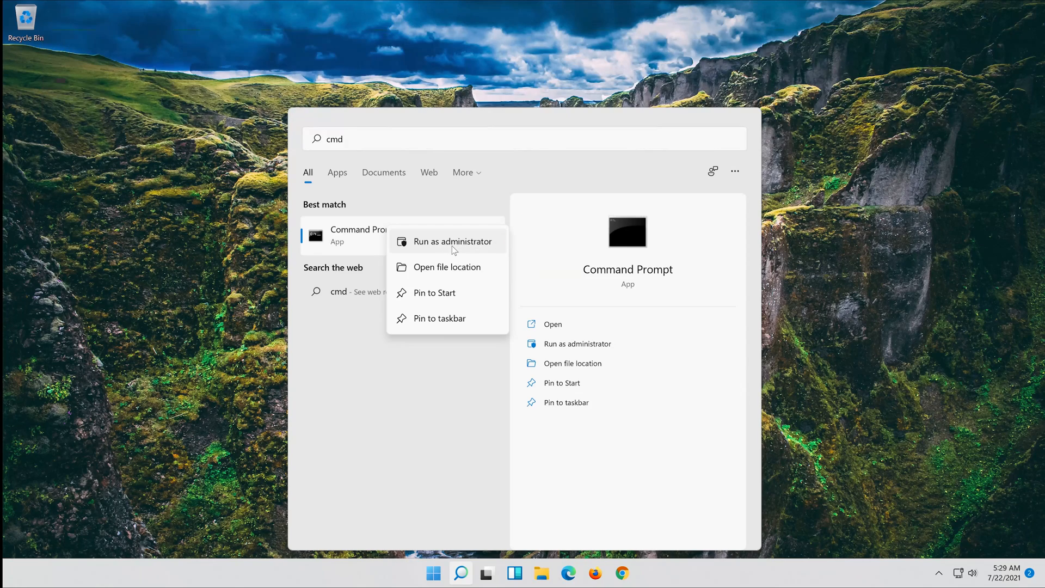
pyautogui.click(452, 241)
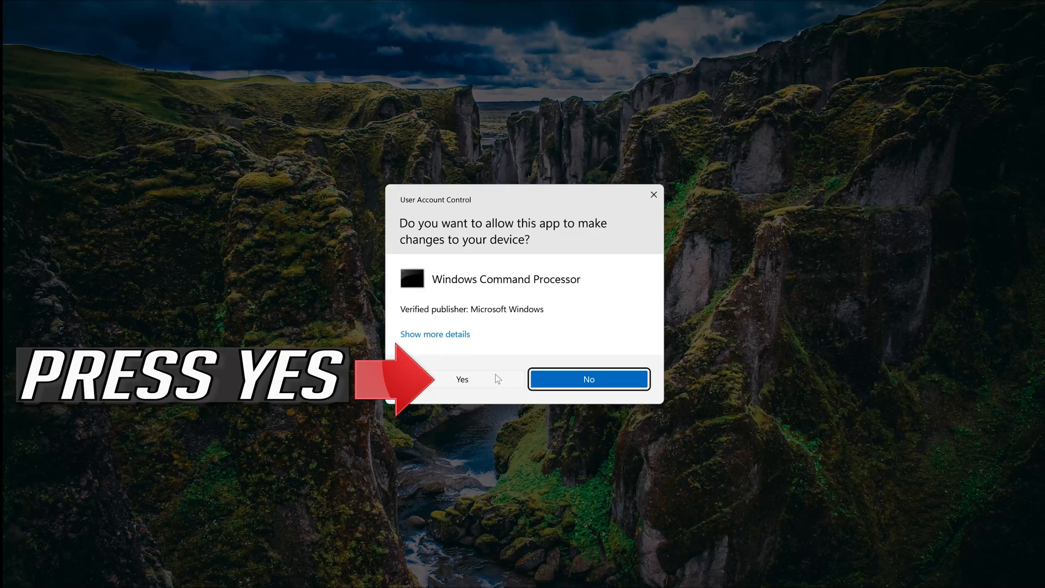
# Approve the UAC prompt and type the Dism /Online /Cleanup-Image /RestoreHealth command
pyautogui.click(462, 379)
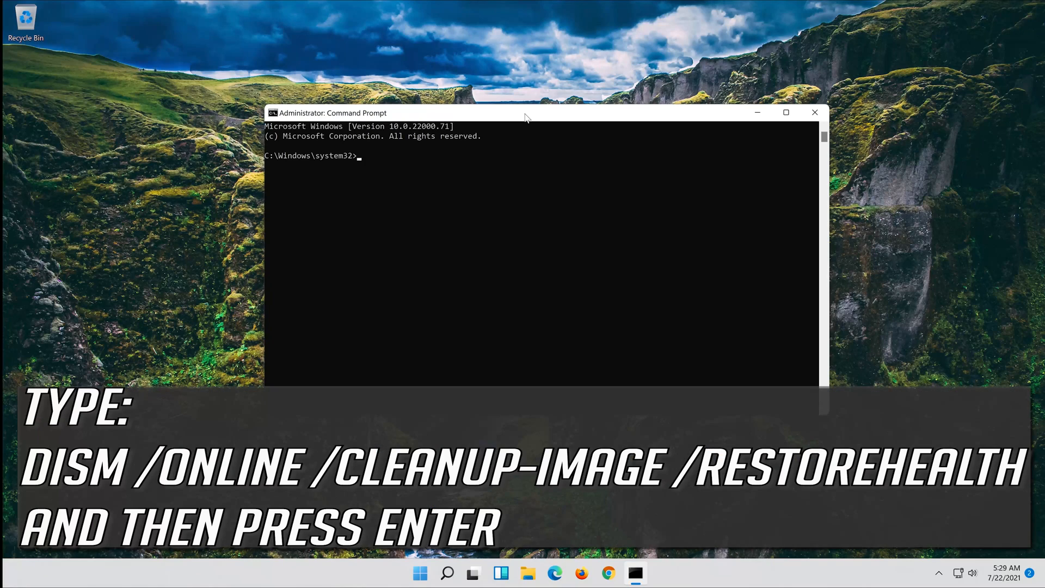
pyautogui.write('Dism')
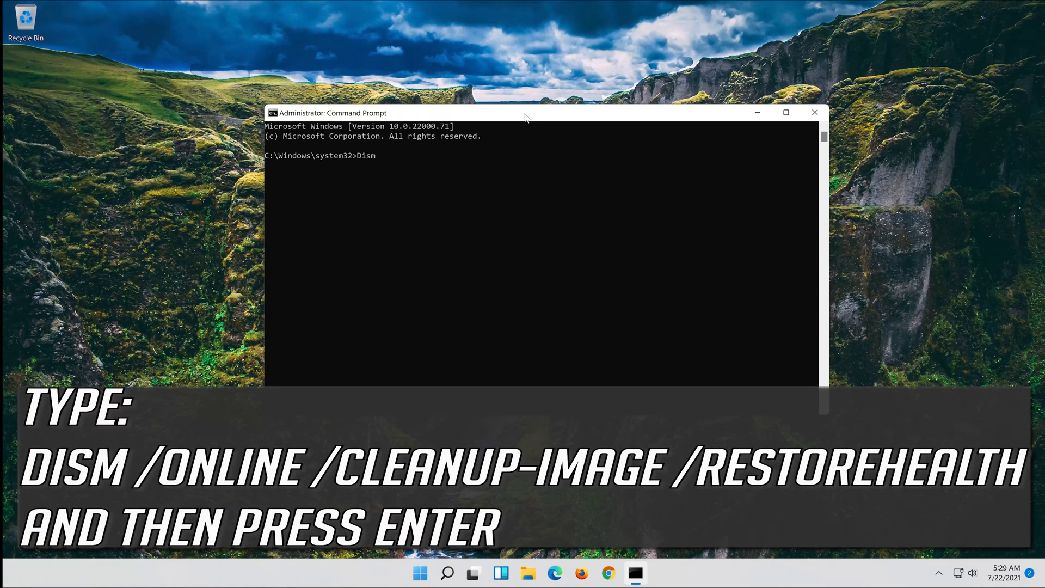
pyautogui.write('/')
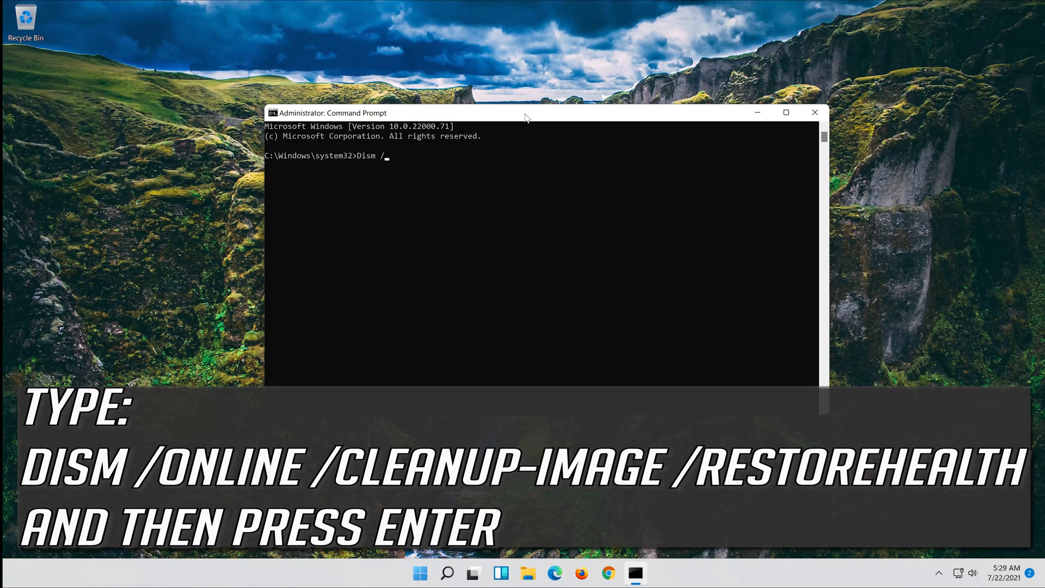
pyautogui.write('O')
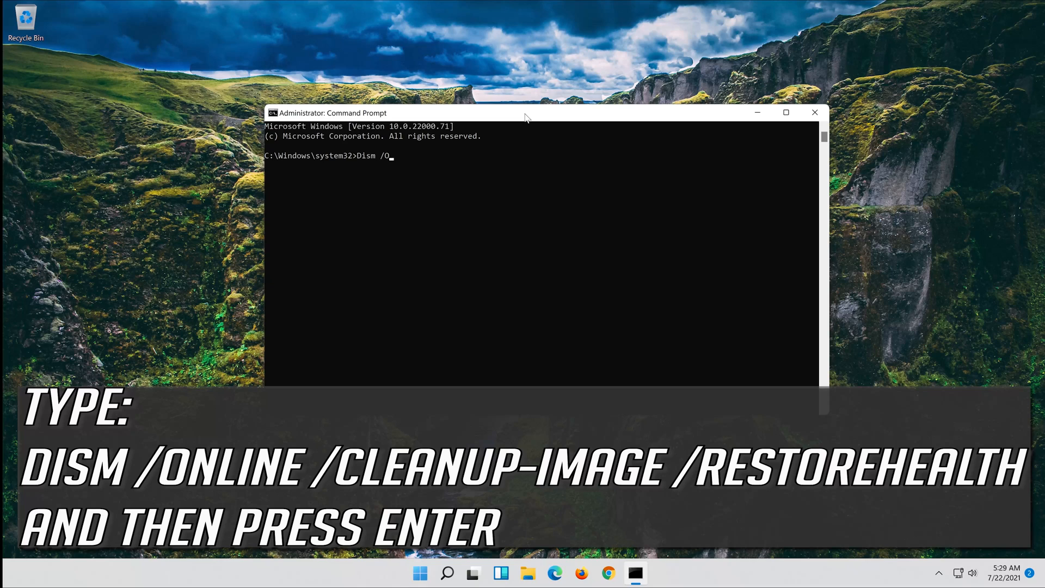
pyautogui.write('nline')
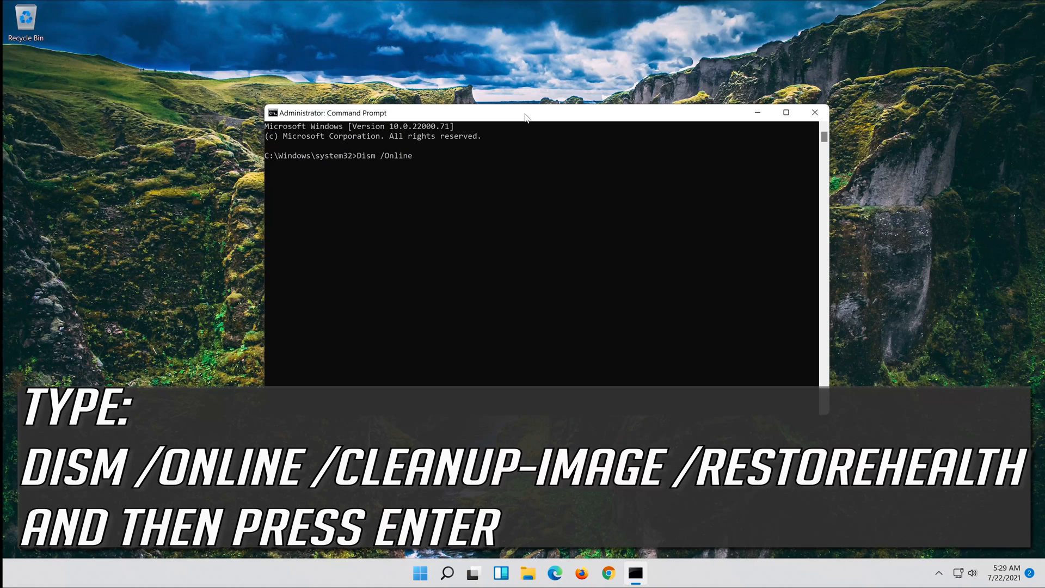
pyautogui.write('/')
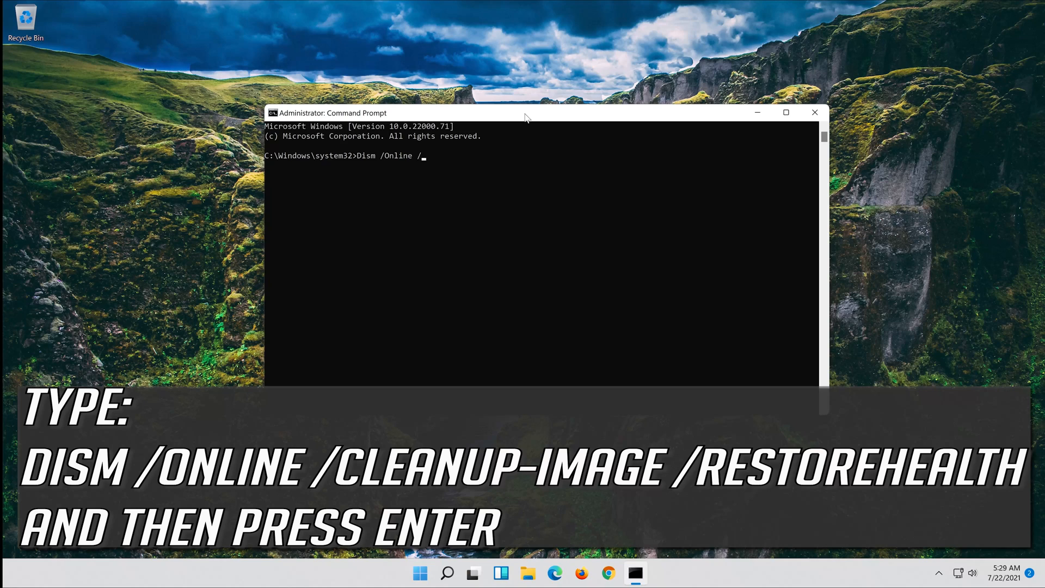
pyautogui.write('C')
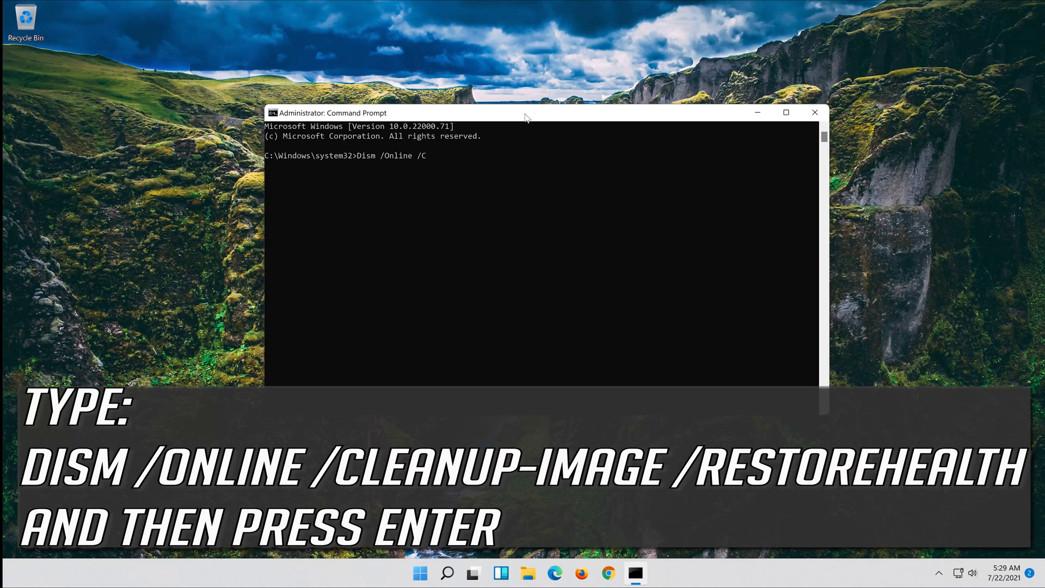
pyautogui.write('leanup')
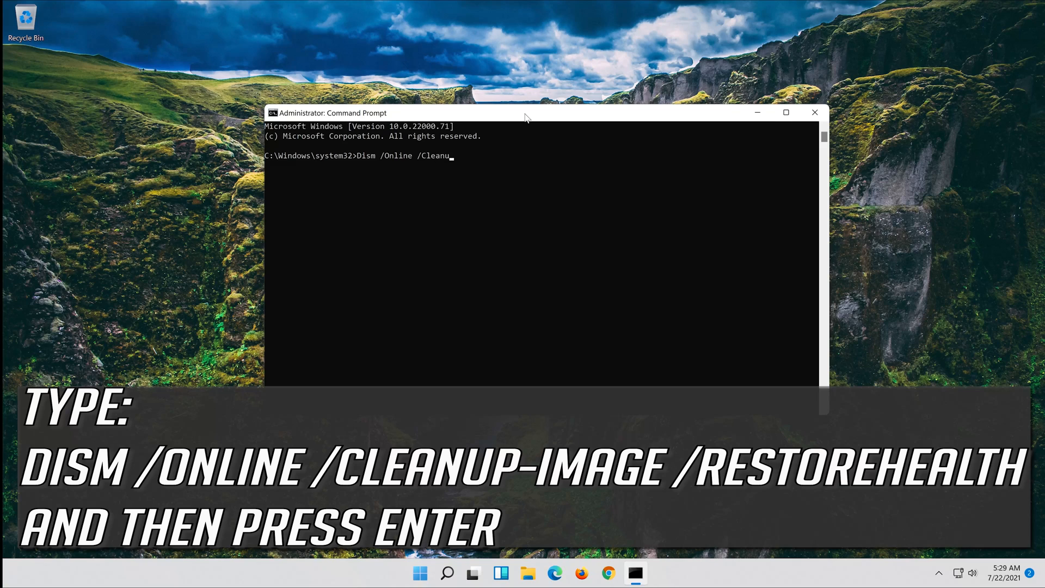
pyautogui.write('p-')
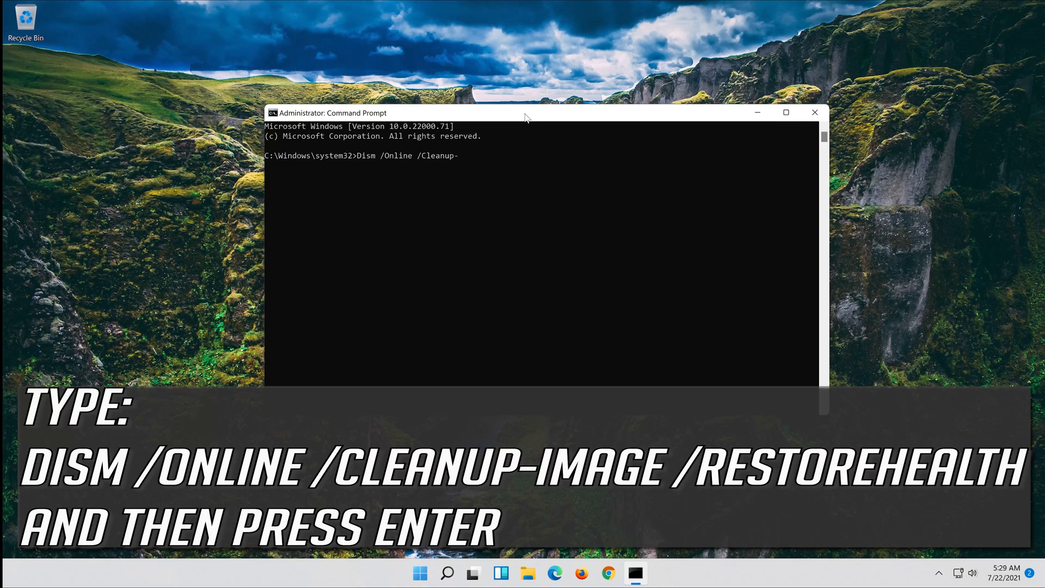
pyautogui.write('I')
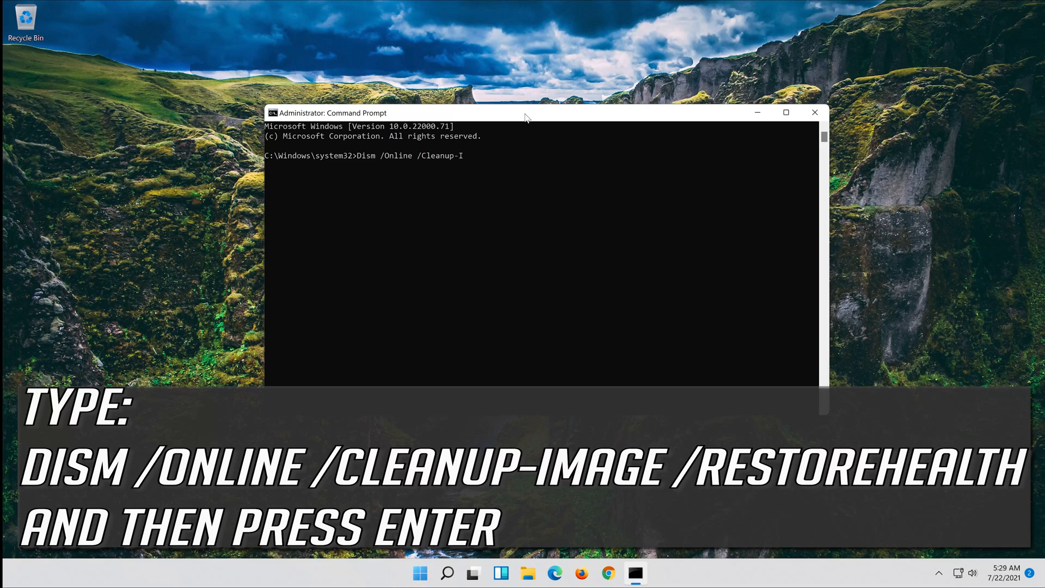
pyautogui.write('mage /Rest')
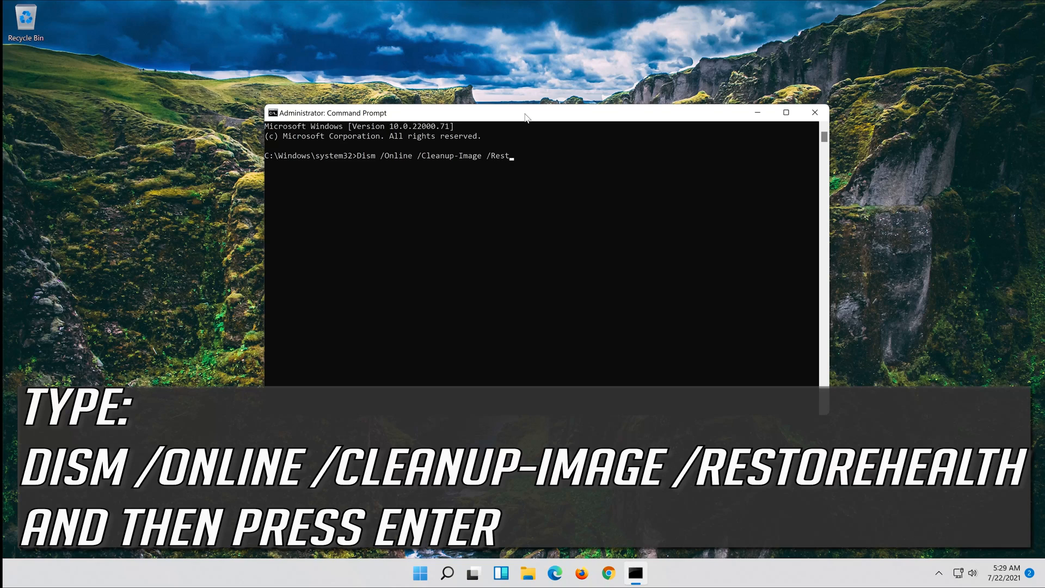
pyautogui.write('ore')
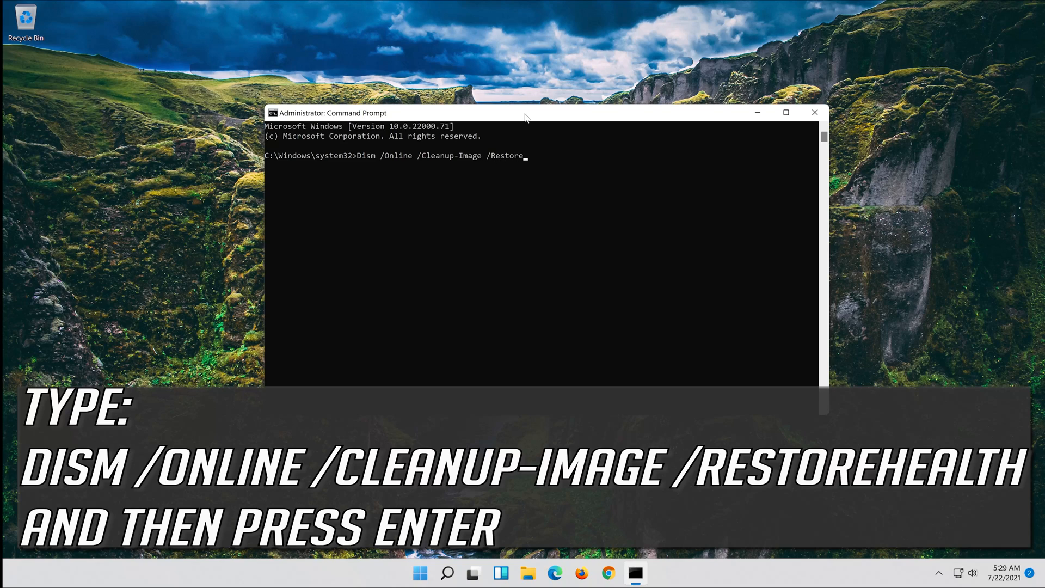
pyautogui.write('Healt')
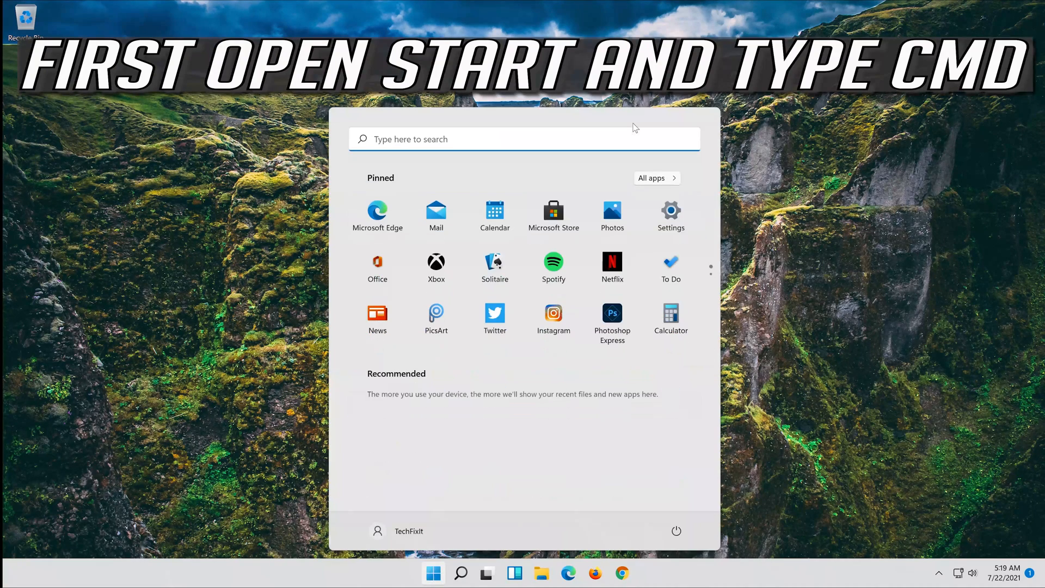
# Search cmd, run Command Prompt as administrator, and approve the UAC prompt
pyautogui.write('cmd')
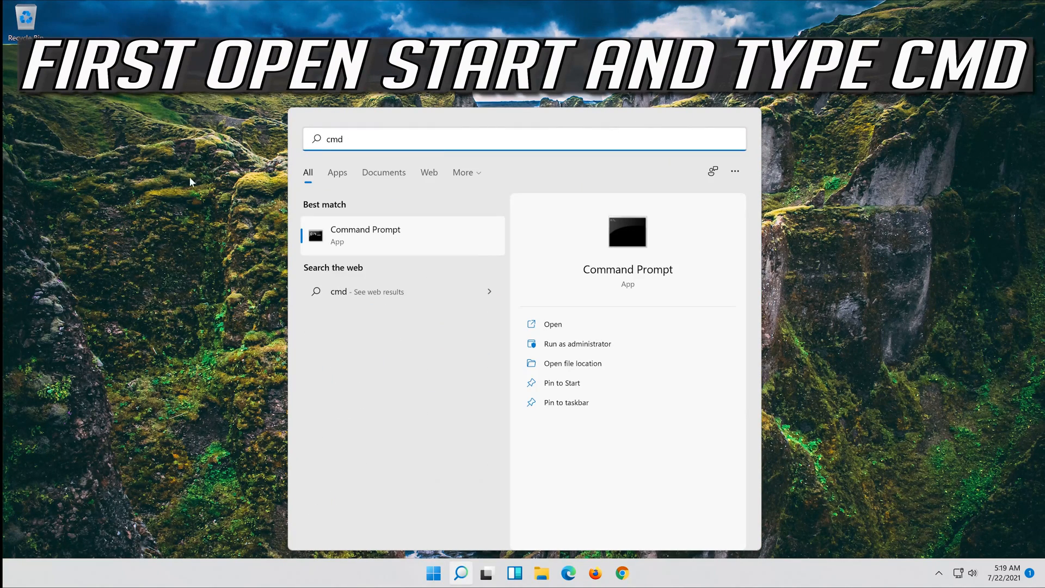
pyautogui.rightClick(364, 235)
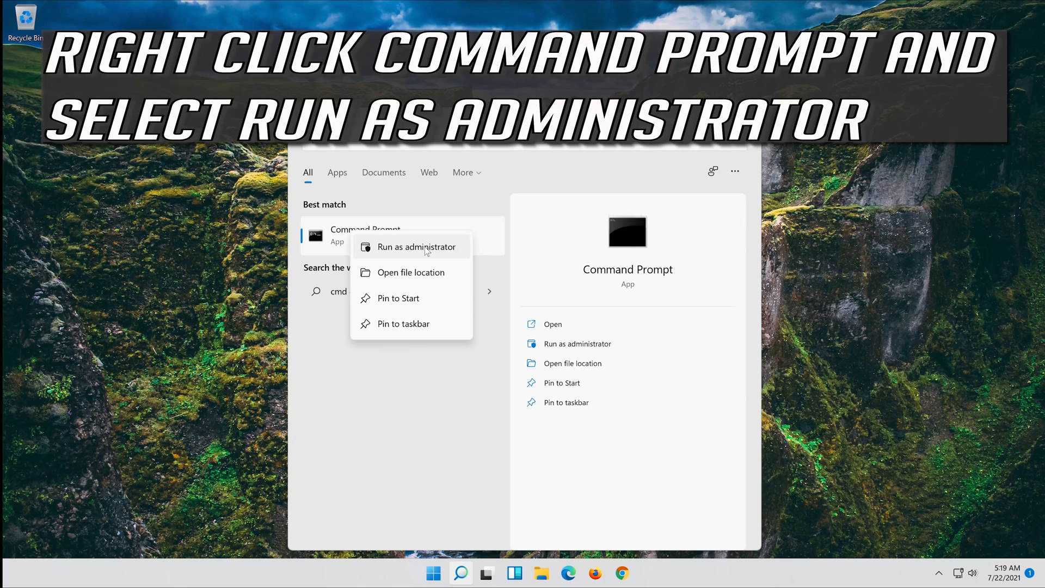
pyautogui.click(416, 246)
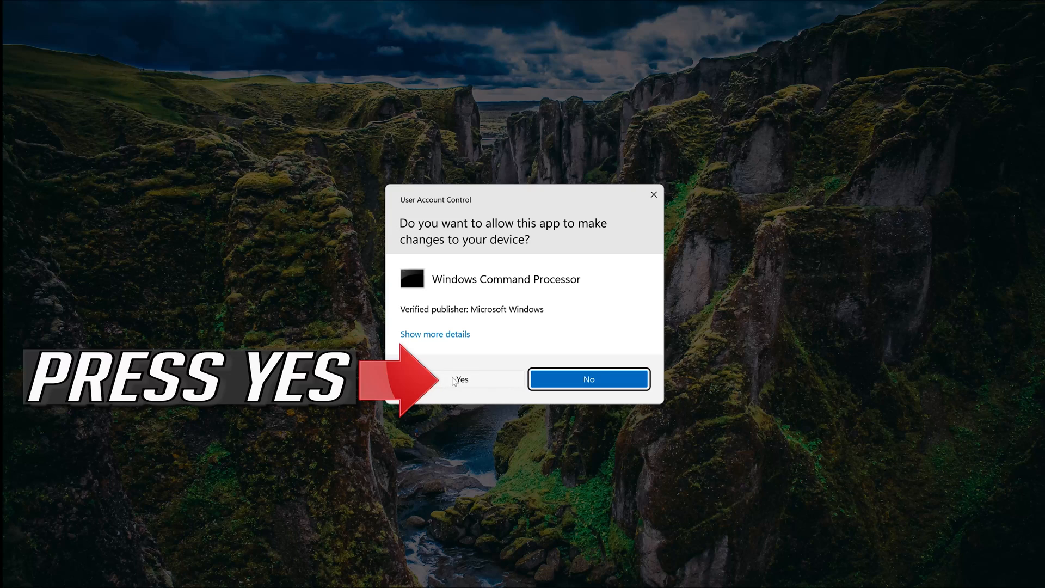
pyautogui.click(461, 380)
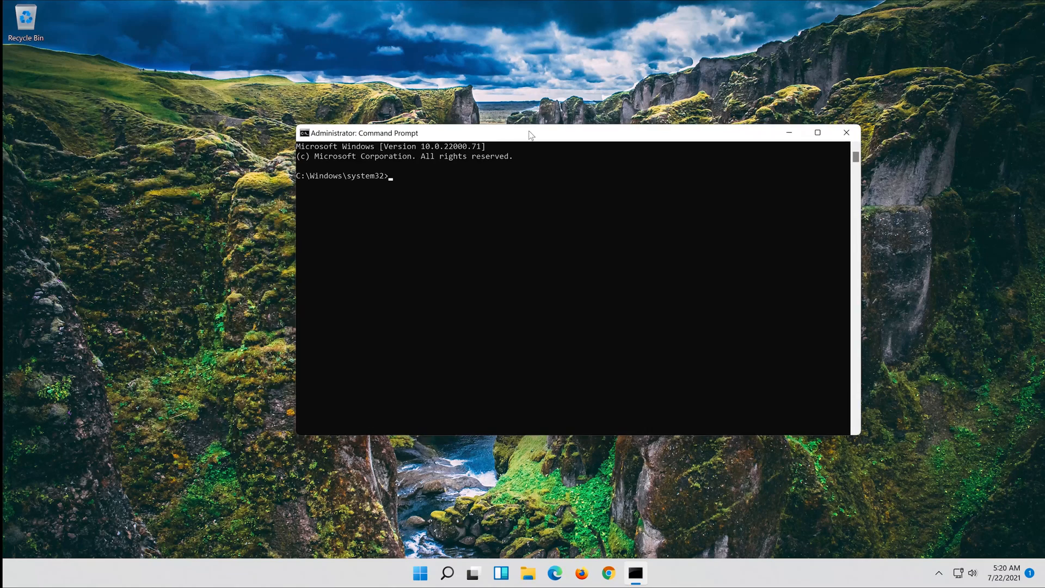
# Run sfc /scannow until it reports no integrity violations, then type exit
pyautogui.write('sfc /')
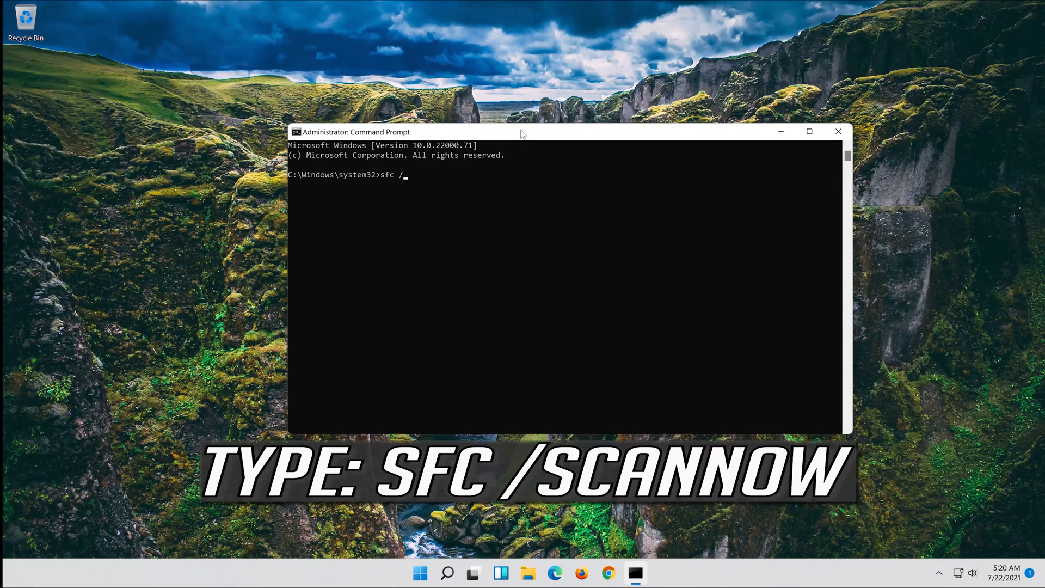
pyautogui.write('sc')
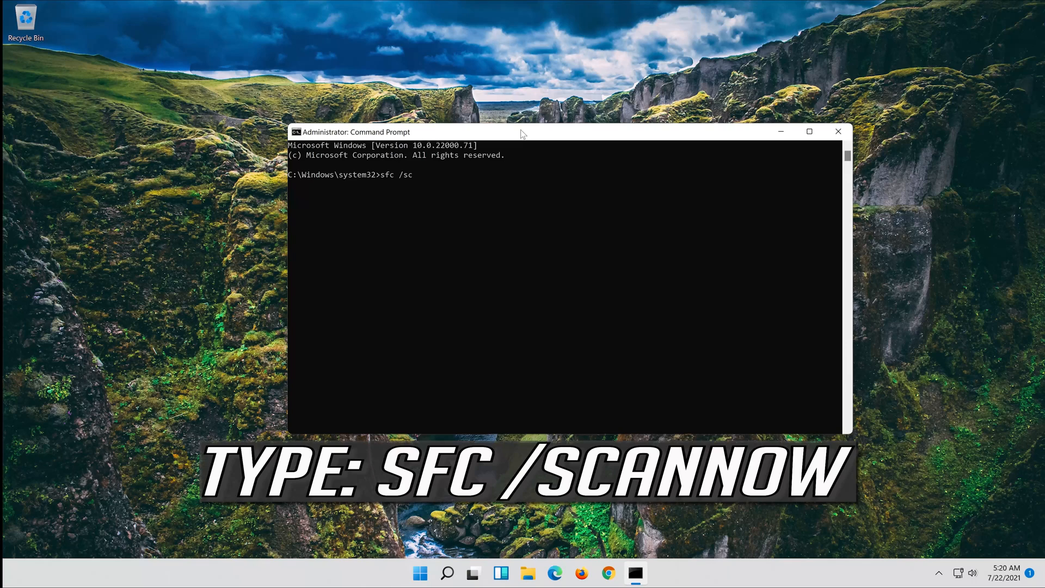
pyautogui.write('annow')
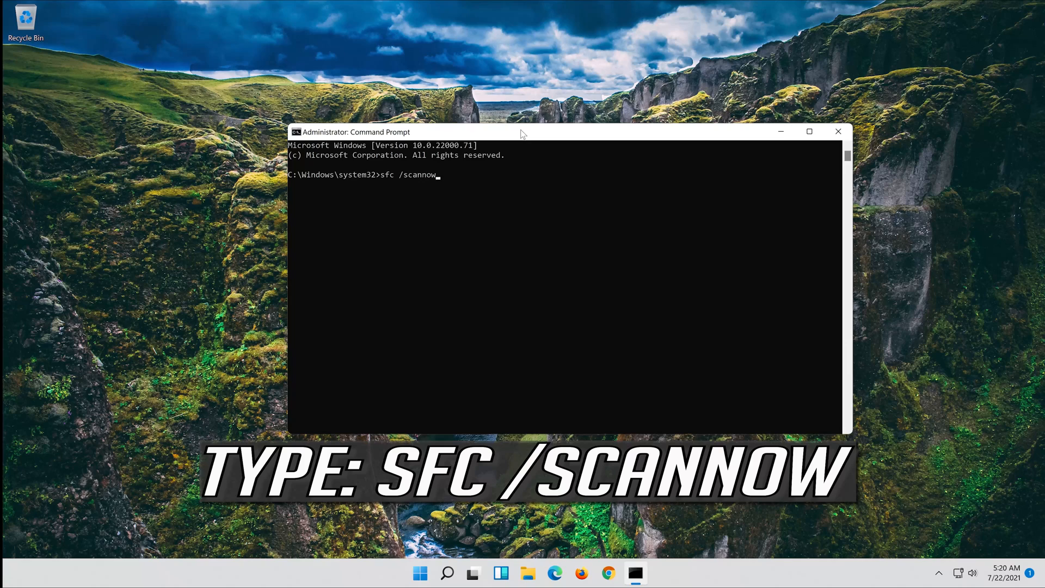
pyautogui.press('enter')
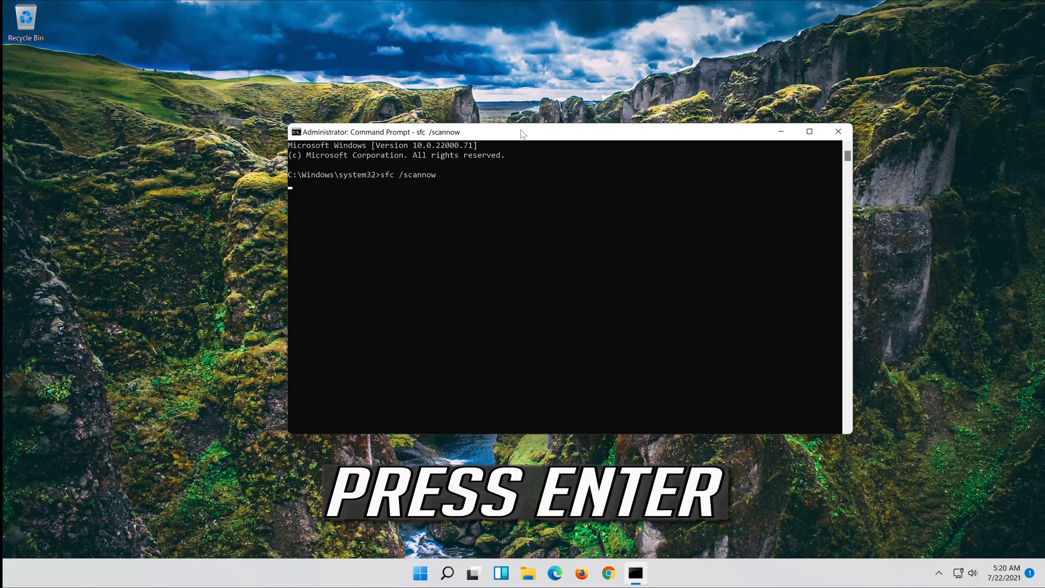
pyautogui.press('enter')
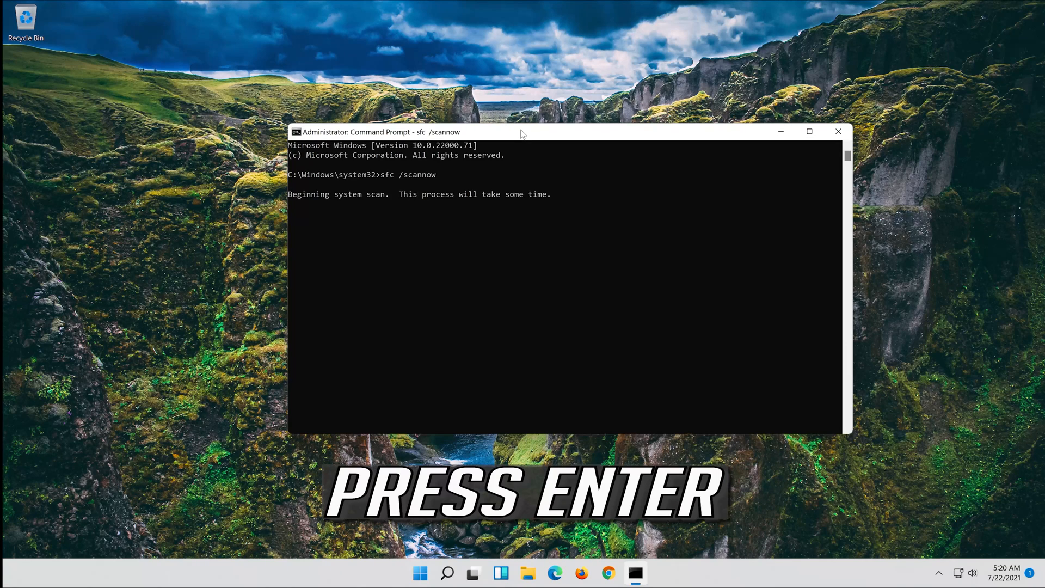
pyautogui.press('enter')
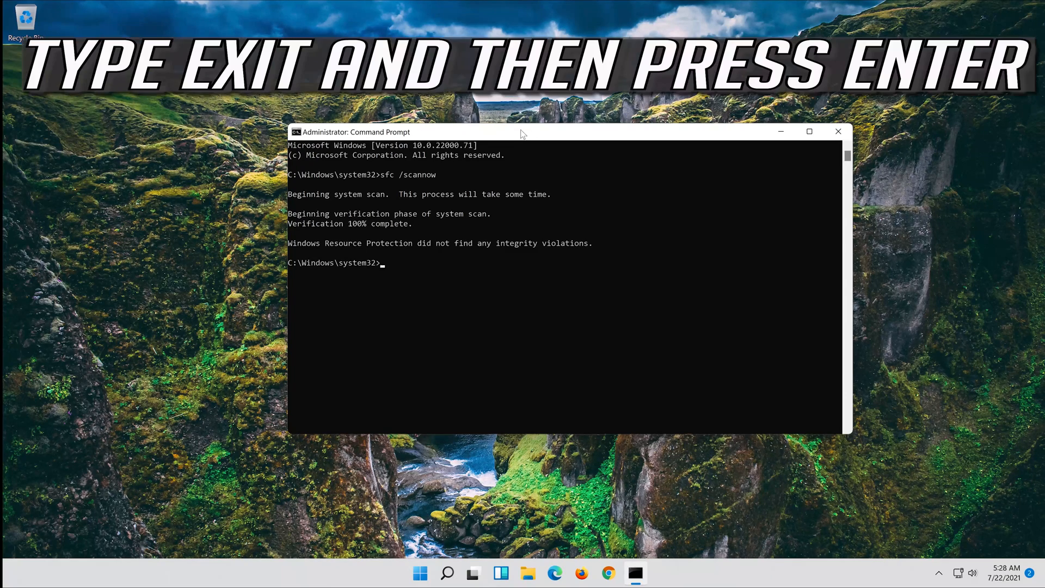
pyautogui.write('exit')
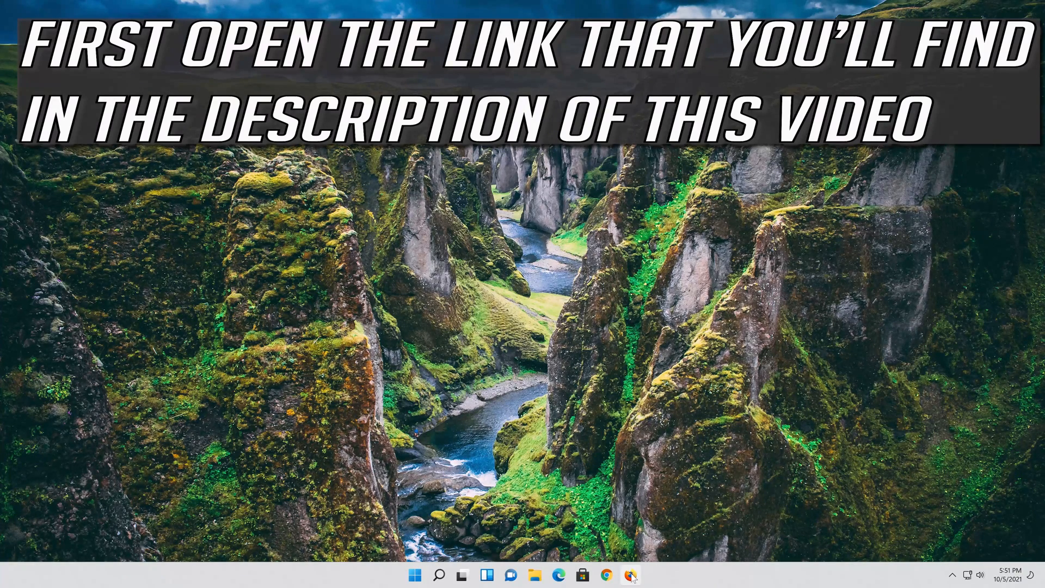
# Load Microsoft's Windows 11 page in Firefox and save MediaCreationToolW11.exe
pyautogui.click(630, 575)
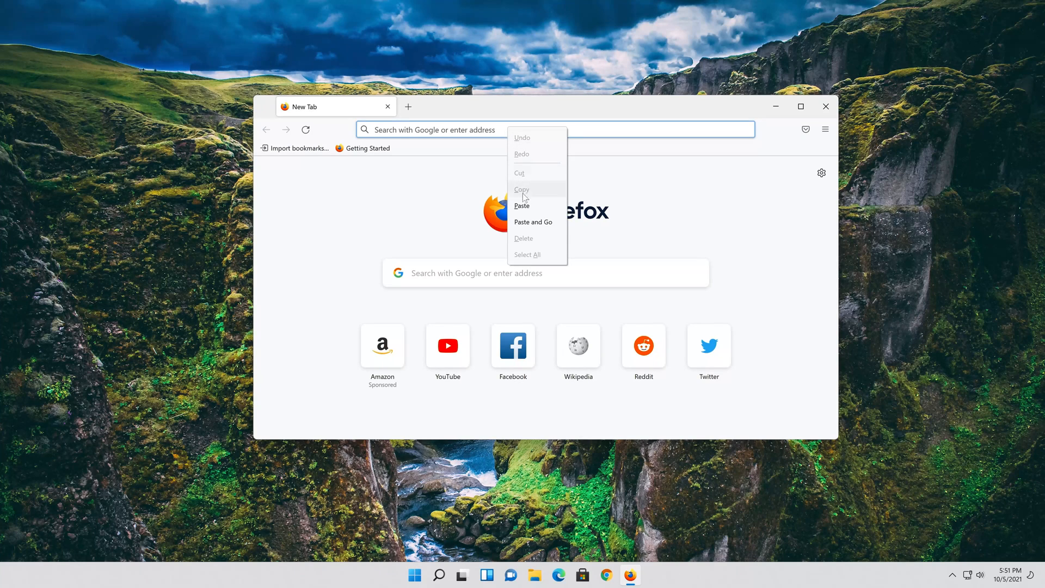
pyautogui.click(532, 222)
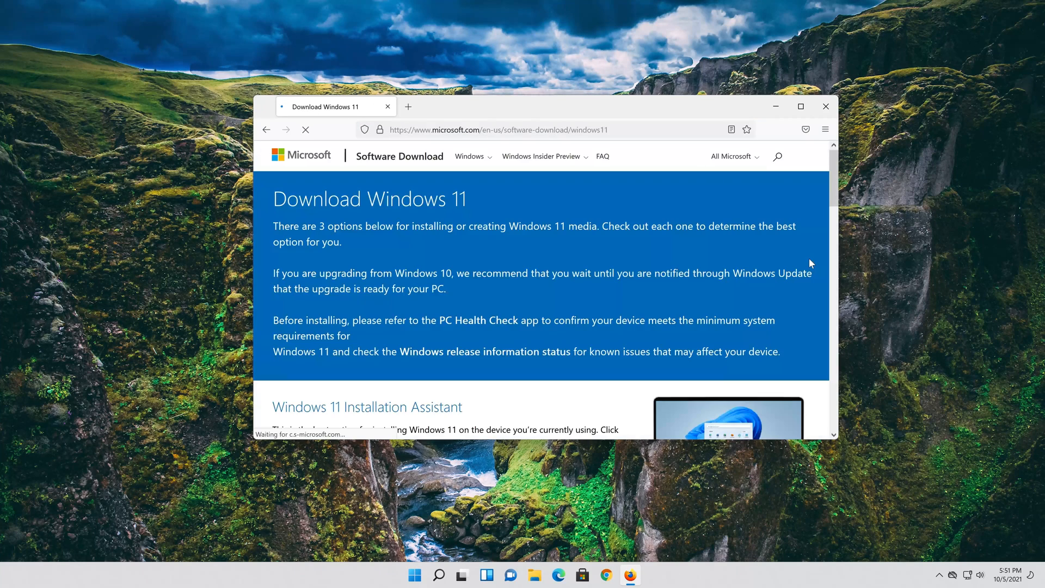
pyautogui.scroll(-3)
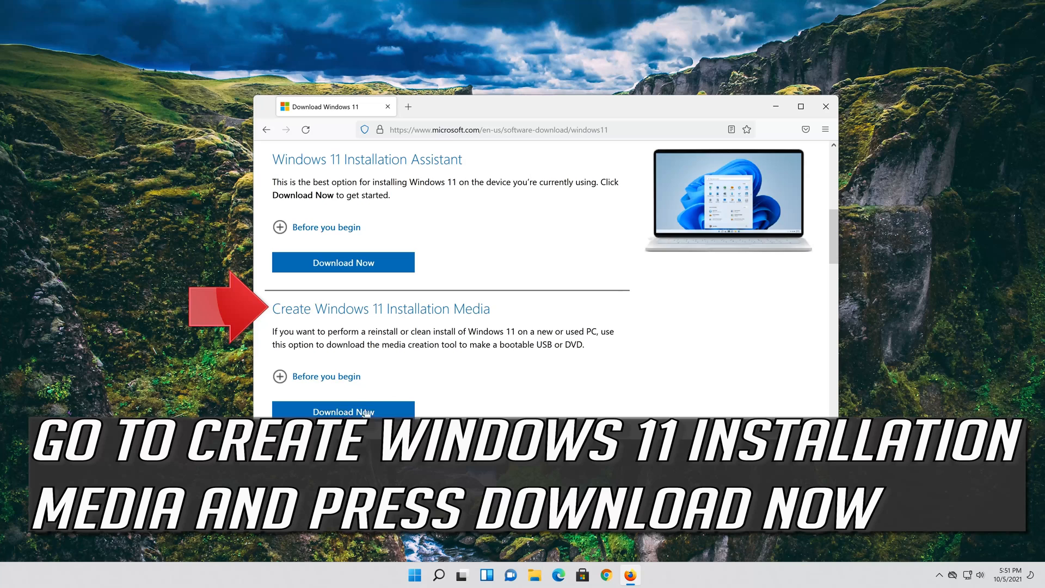
pyautogui.click(343, 412)
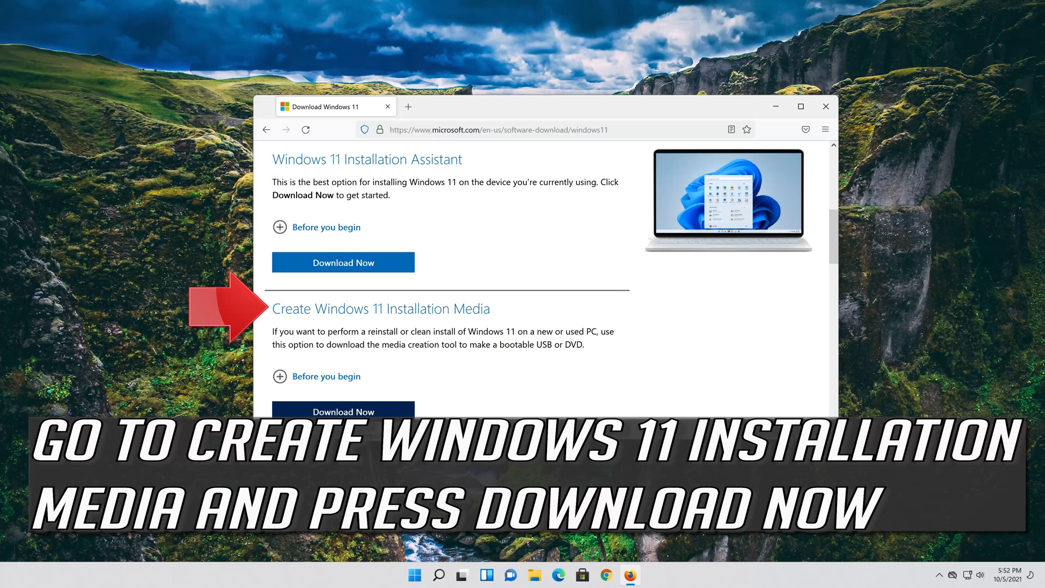
pyautogui.click(342, 412)
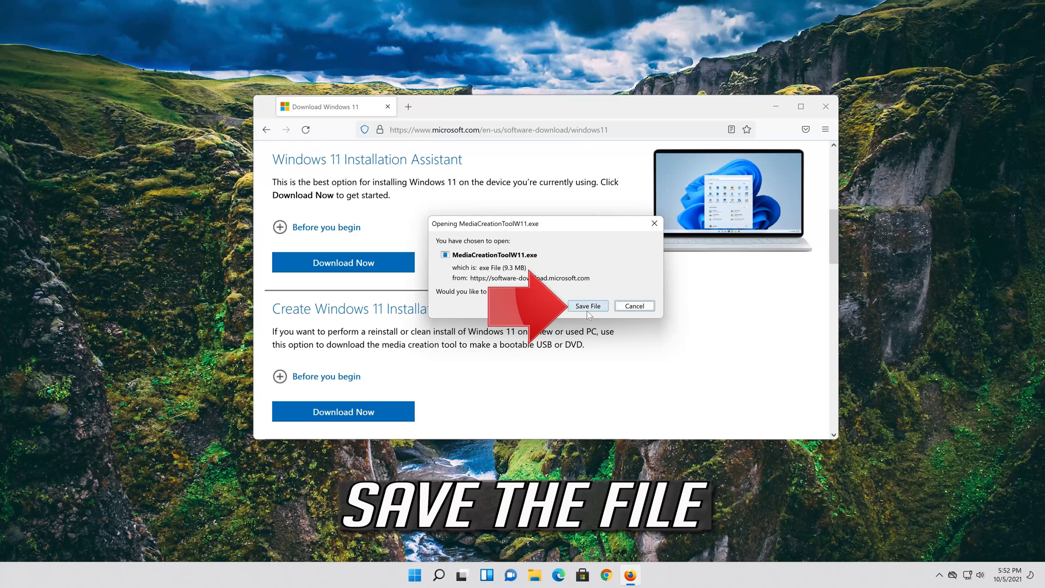
pyautogui.click(587, 305)
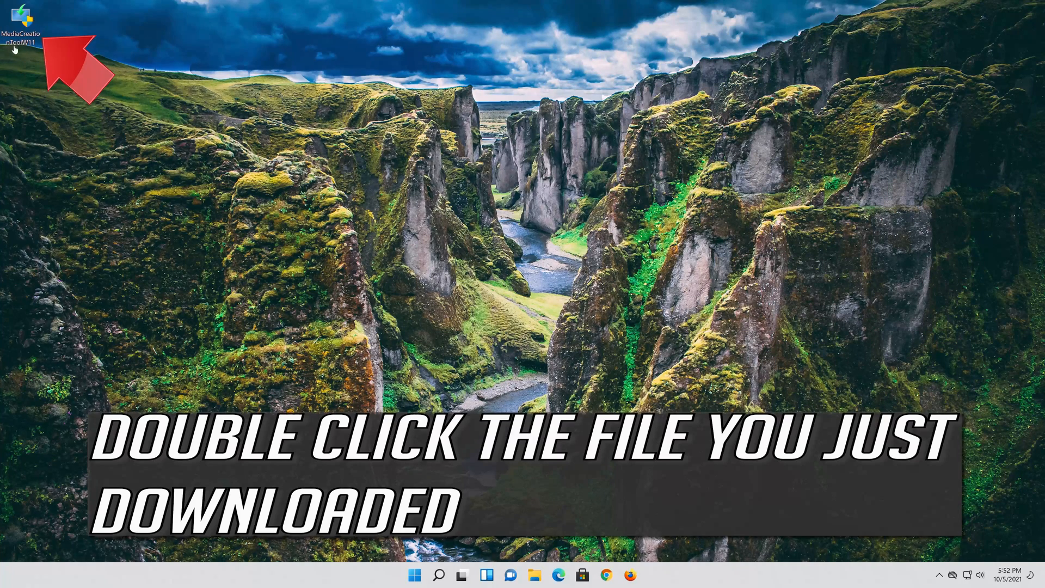
# Run MediaCreationToolW11 from the desktop and approve the UAC prompt
pyautogui.doubleClick(25, 20)
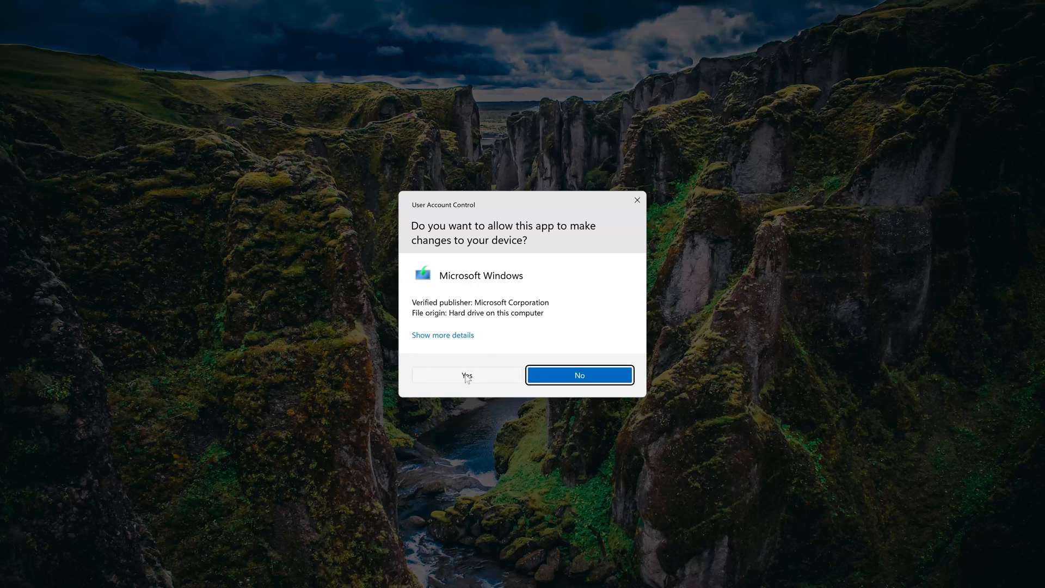
pyautogui.click(466, 374)
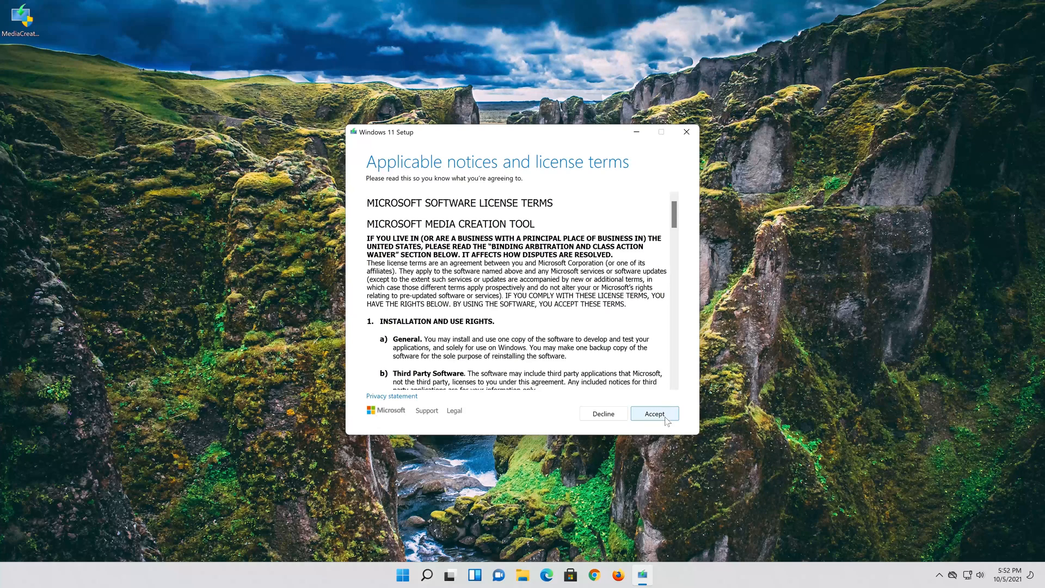
# Accept the license, keep recommended language and edition, and choose ISO file media
pyautogui.click(654, 413)
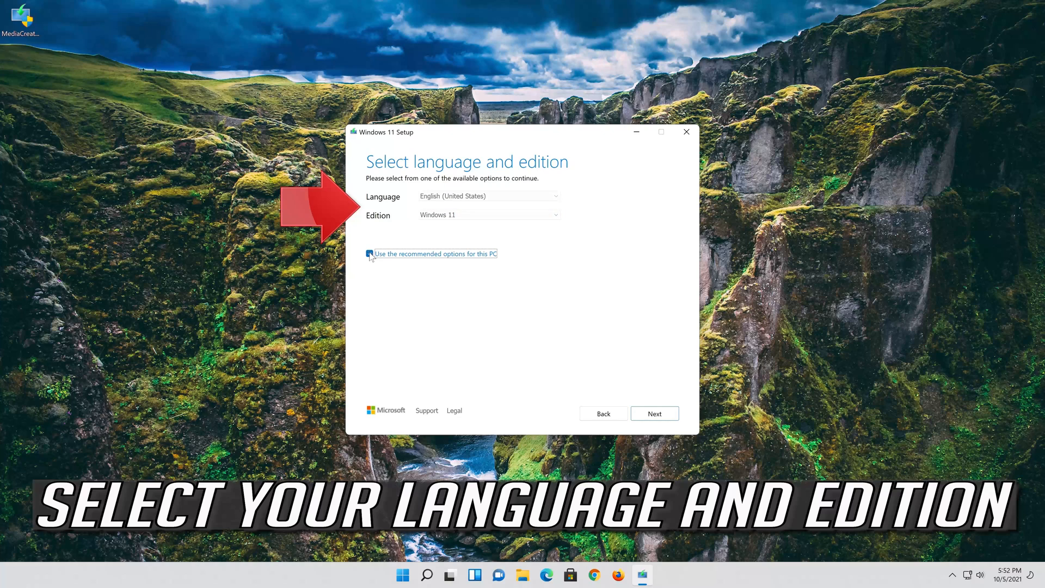
pyautogui.click(369, 253)
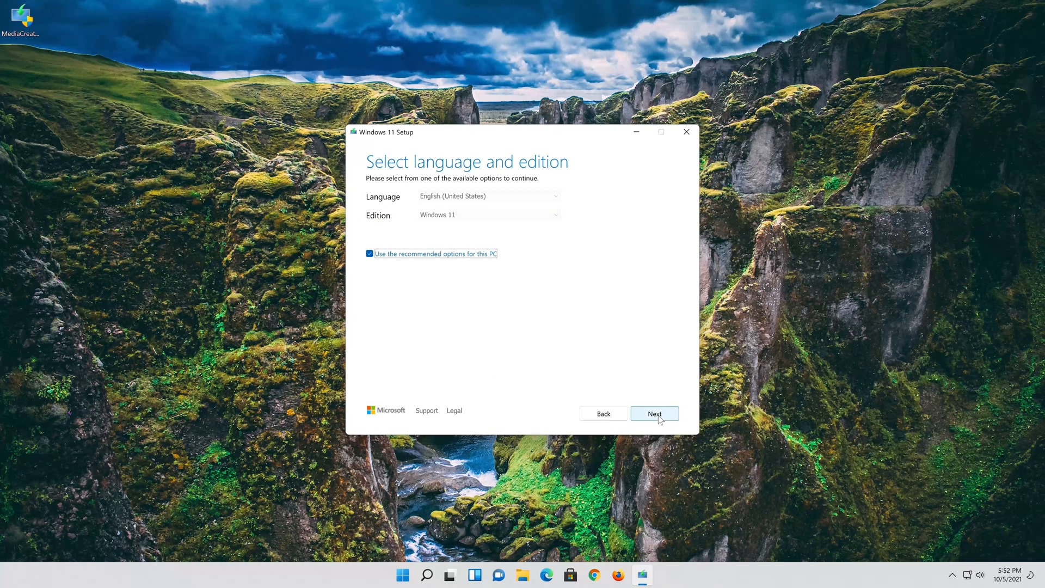
pyautogui.click(654, 413)
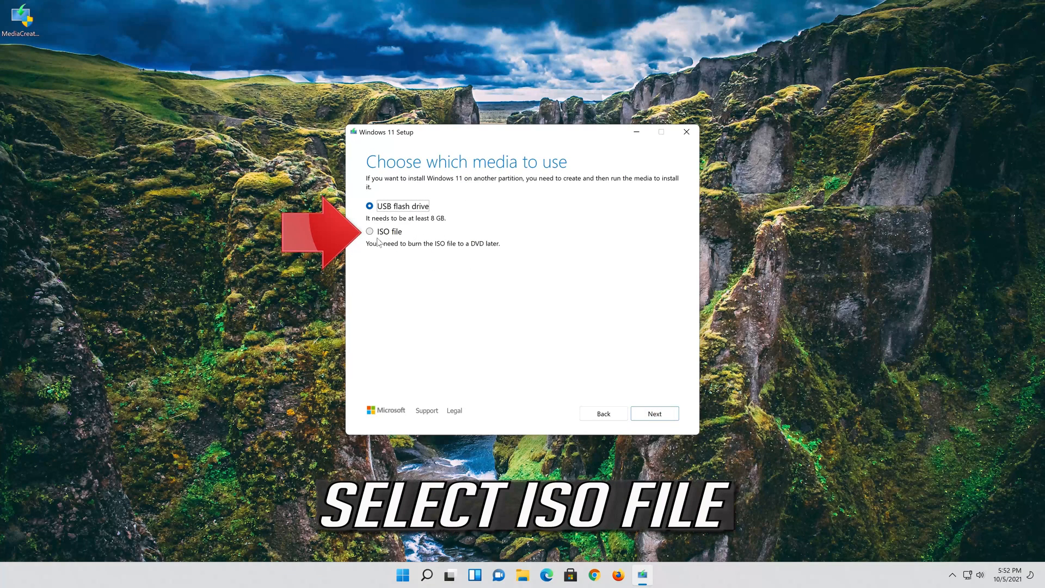
pyautogui.click(369, 232)
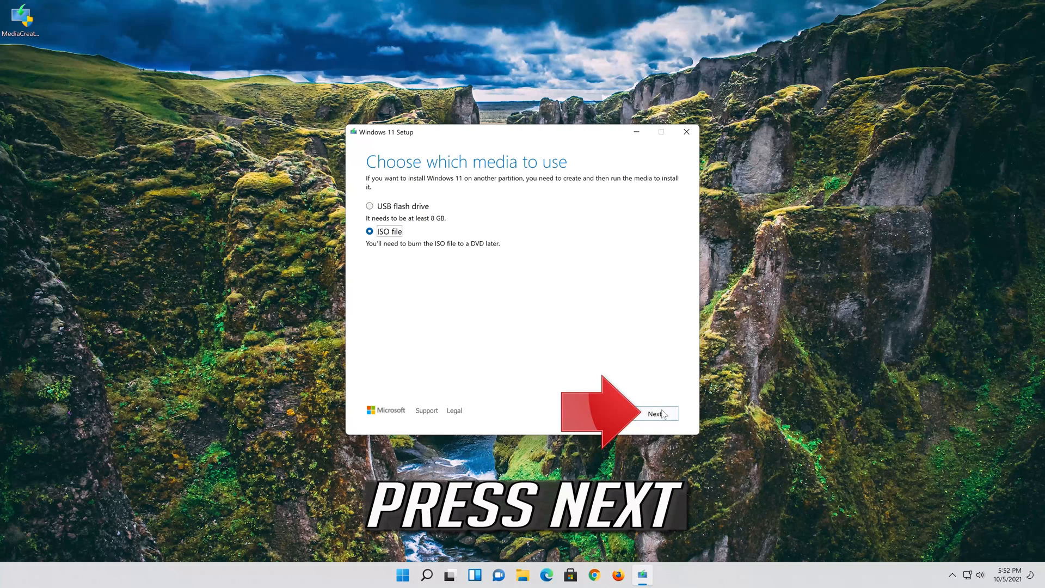
pyautogui.click(656, 413)
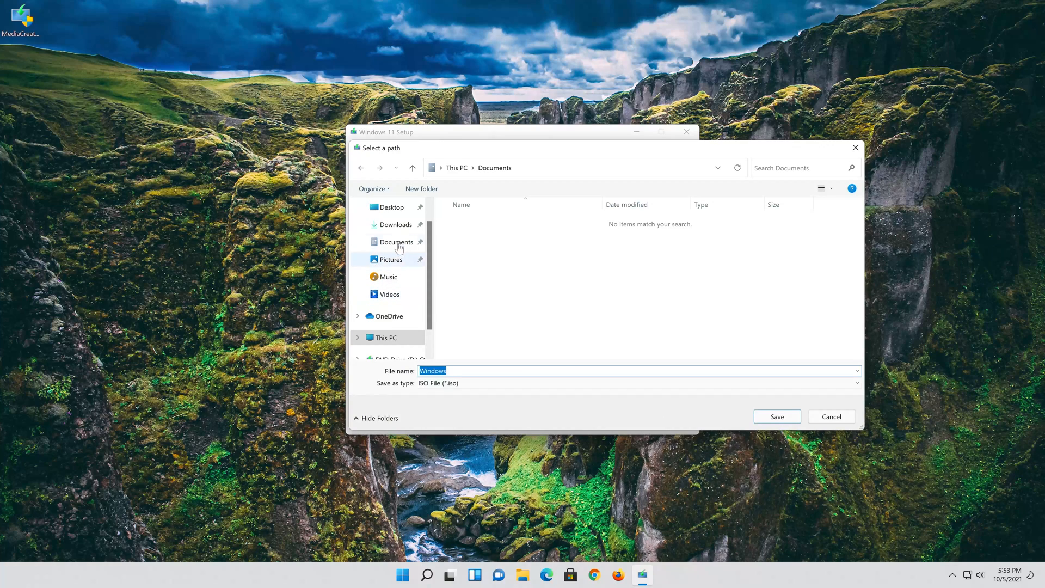
# Save the ISO to the Desktop as 'Windows 11' and wait for creation
pyautogui.click(391, 207)
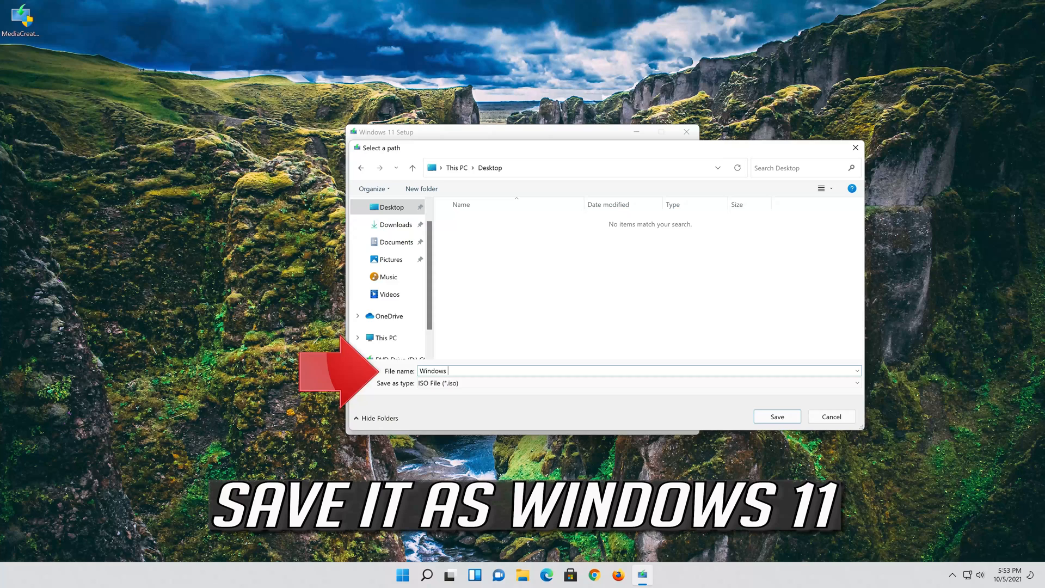
pyautogui.write('11')
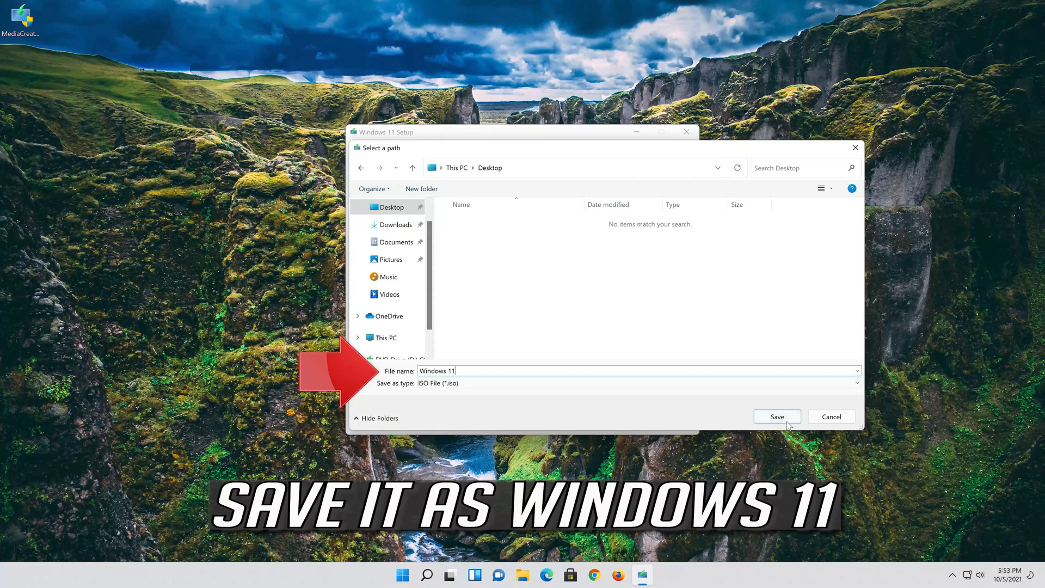
pyautogui.click(777, 416)
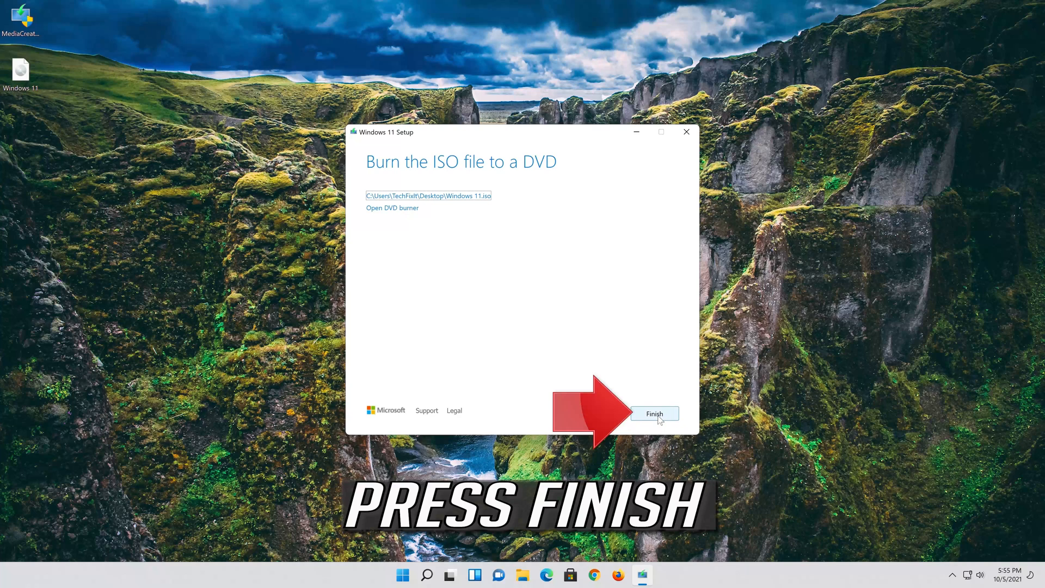
# Click Finish to close the Media Creation Tool
pyautogui.click(655, 413)
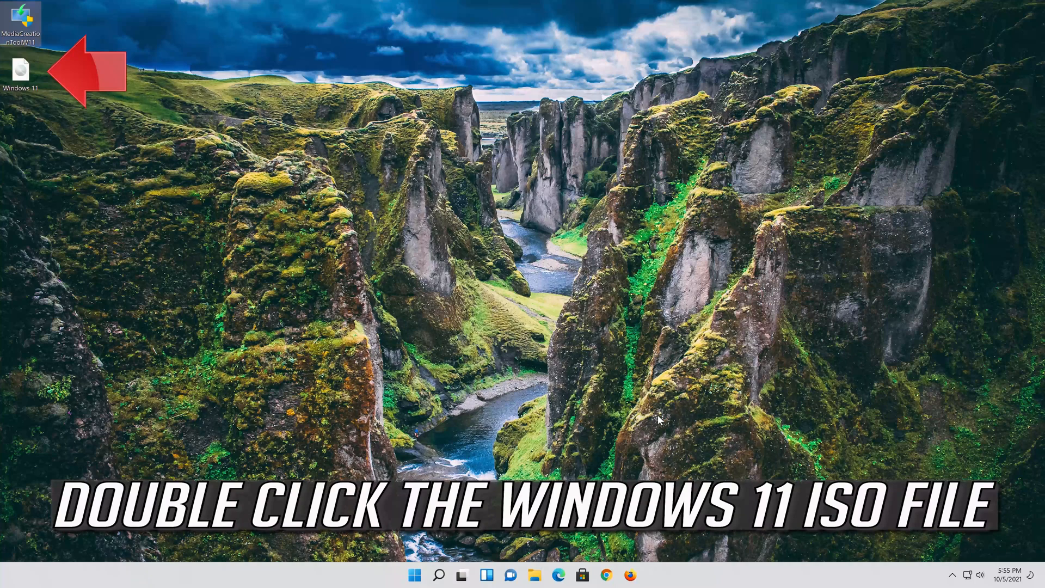
pyautogui.moveTo(37, 67)
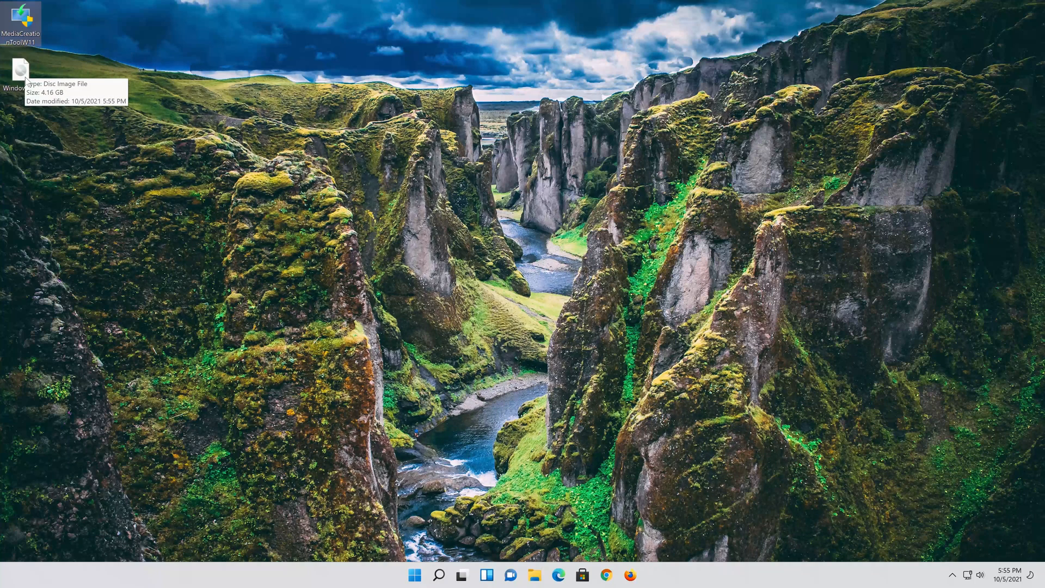
# Mount the Windows 11 ISO and run setup from drive E: with UAC approval
pyautogui.doubleClick(20, 70)
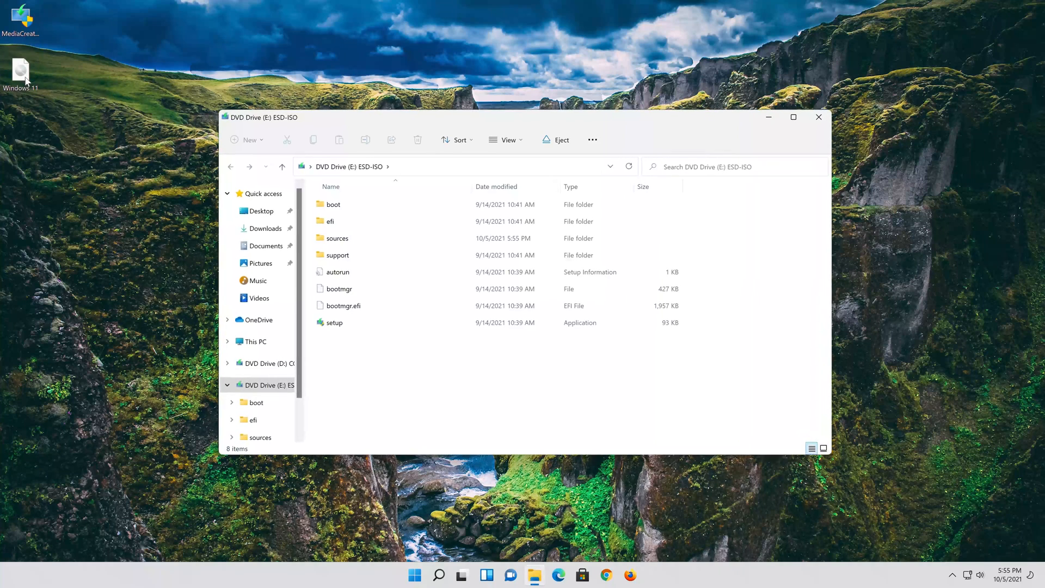
pyautogui.click(335, 323)
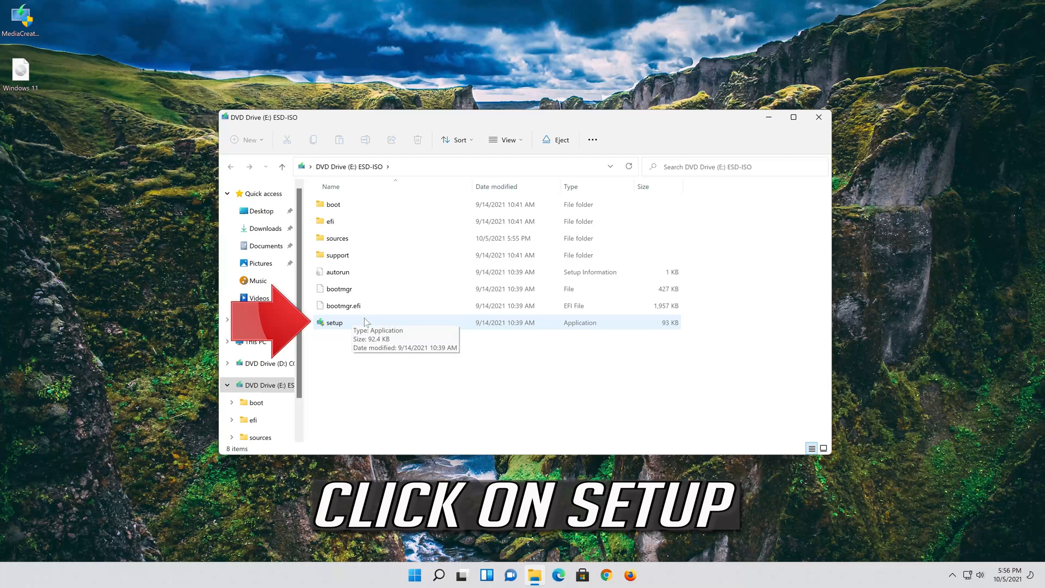
pyautogui.doubleClick(334, 323)
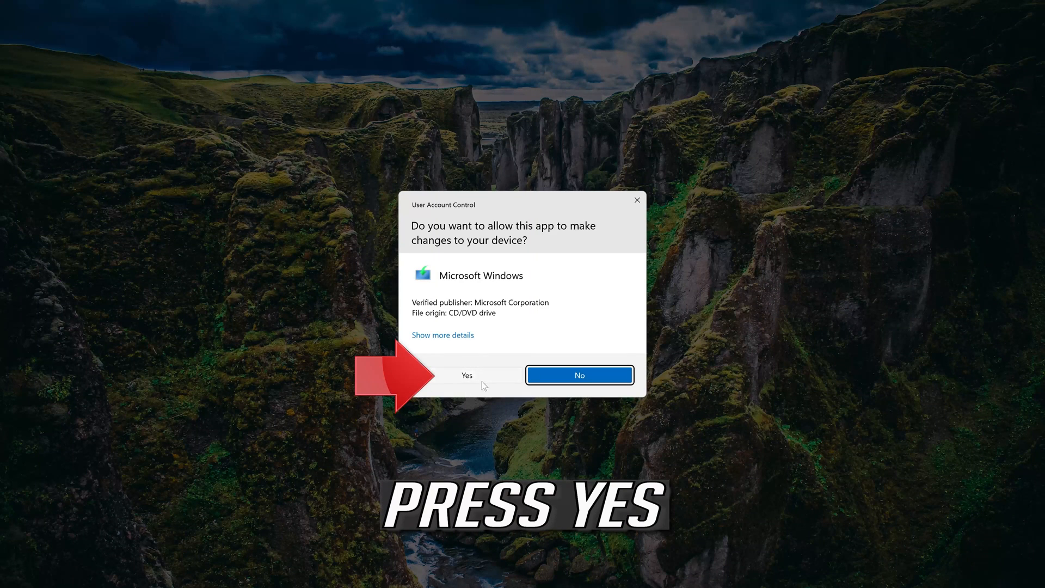
pyautogui.click(466, 375)
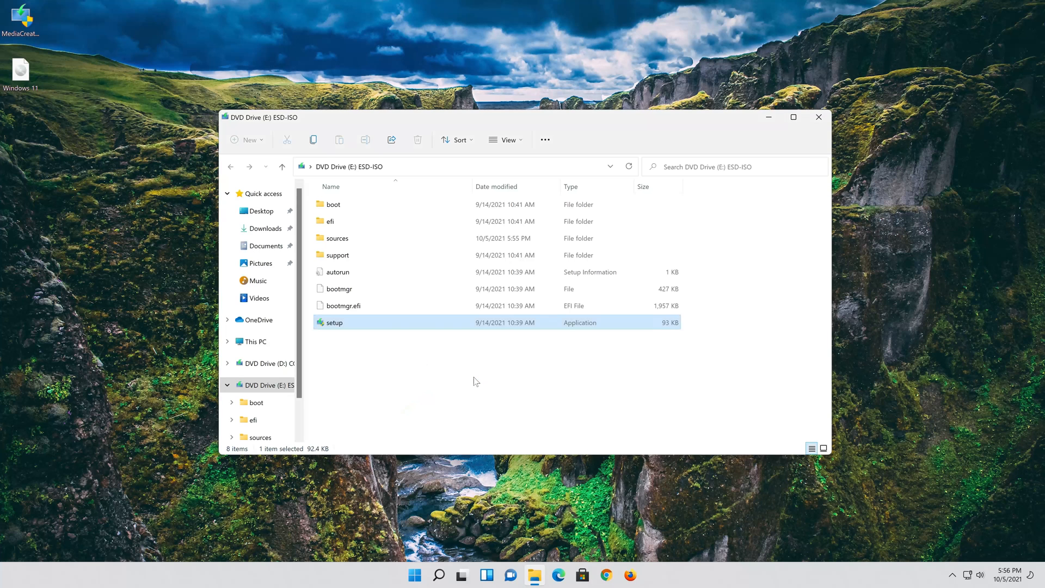
pyautogui.doubleClick(333, 322)
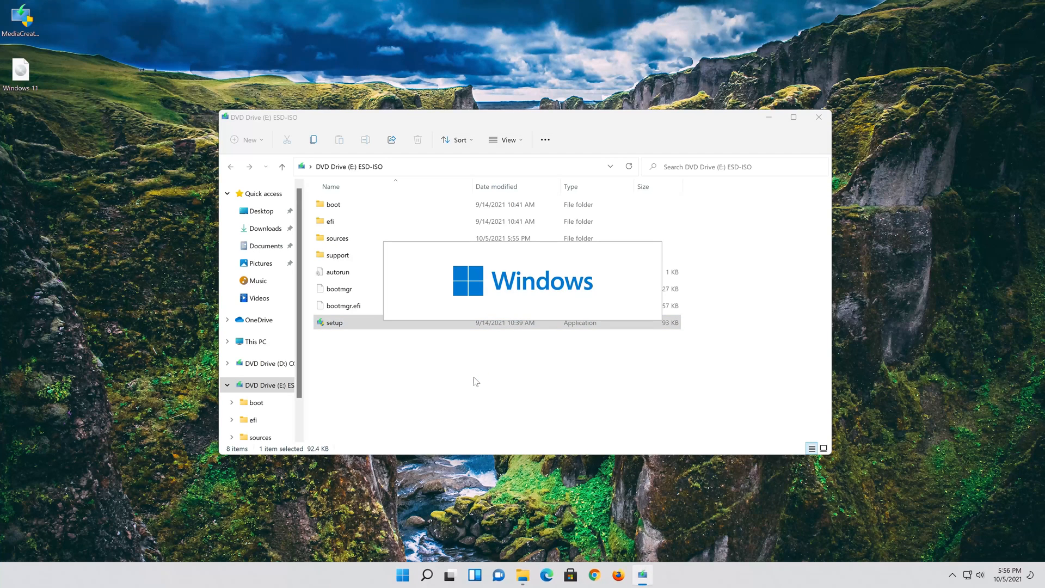
pyautogui.doubleClick(333, 323)
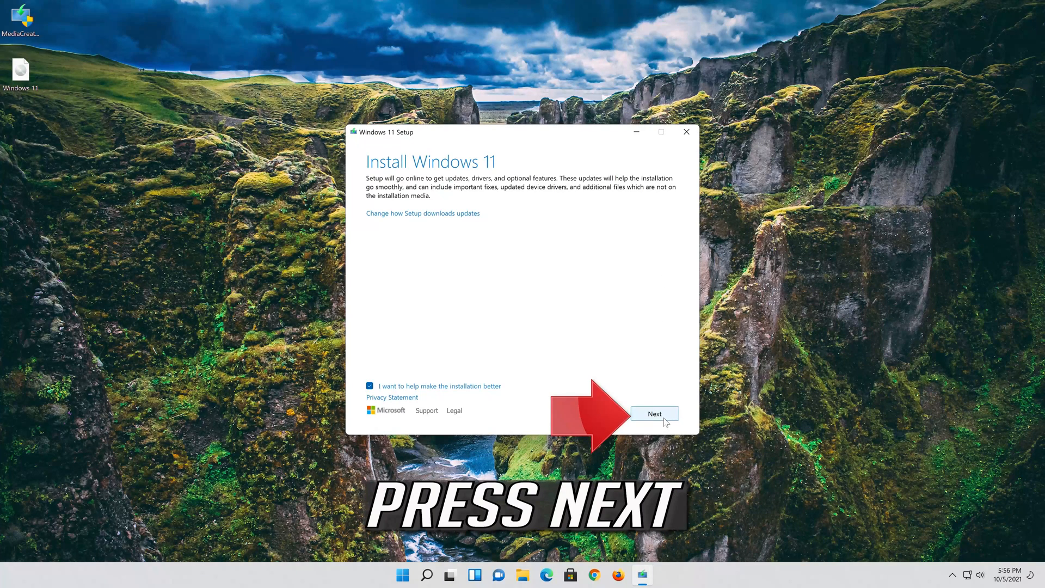
# Accept the Windows 11 license terms and pass the PC and space checks
pyautogui.click(653, 413)
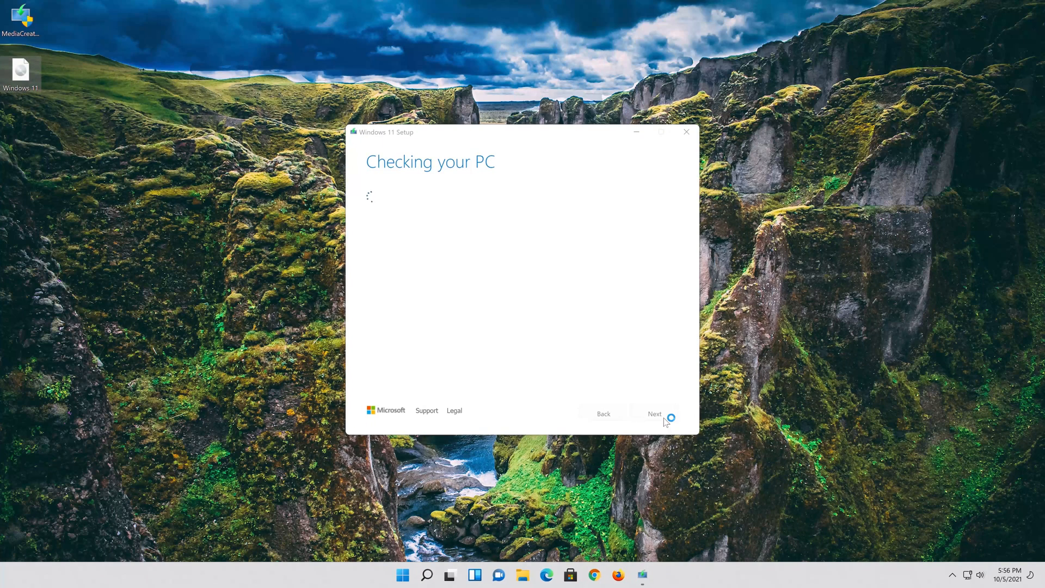
pyautogui.click(654, 414)
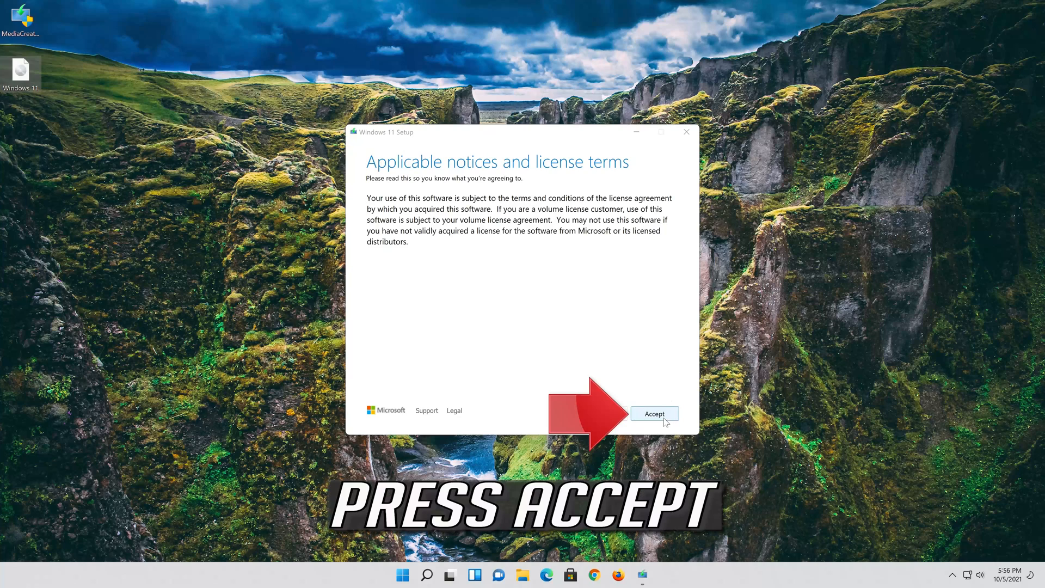
pyautogui.click(655, 413)
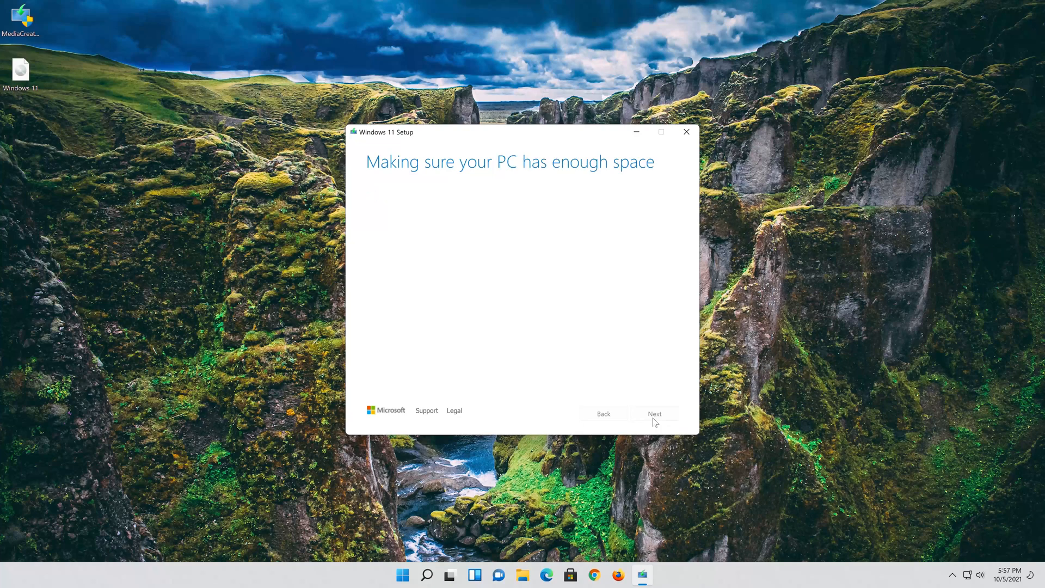
pyautogui.click(654, 414)
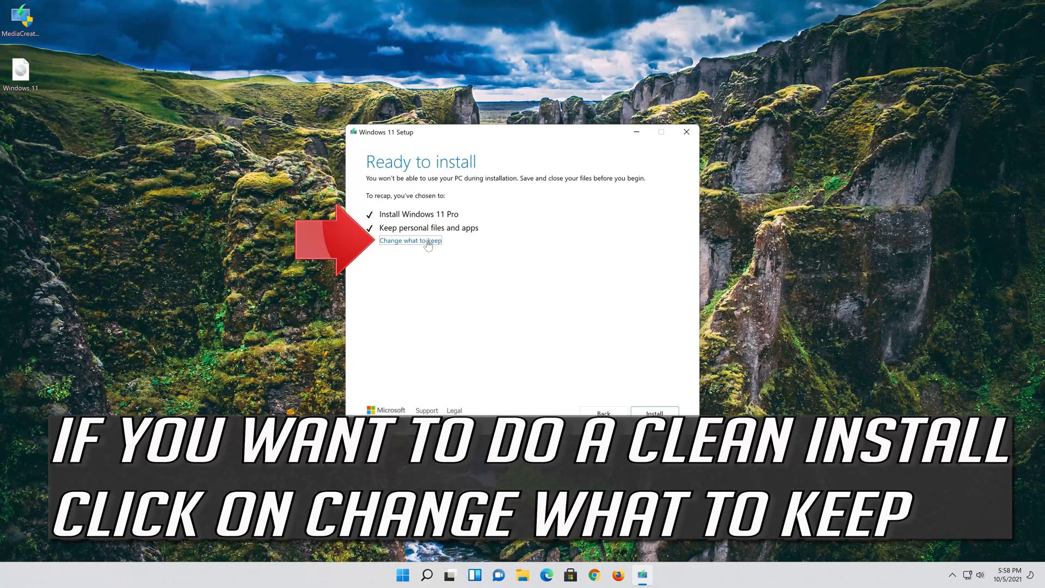
# Confirm 'Keep personal files and apps' on the Choose what to keep page
pyautogui.click(410, 241)
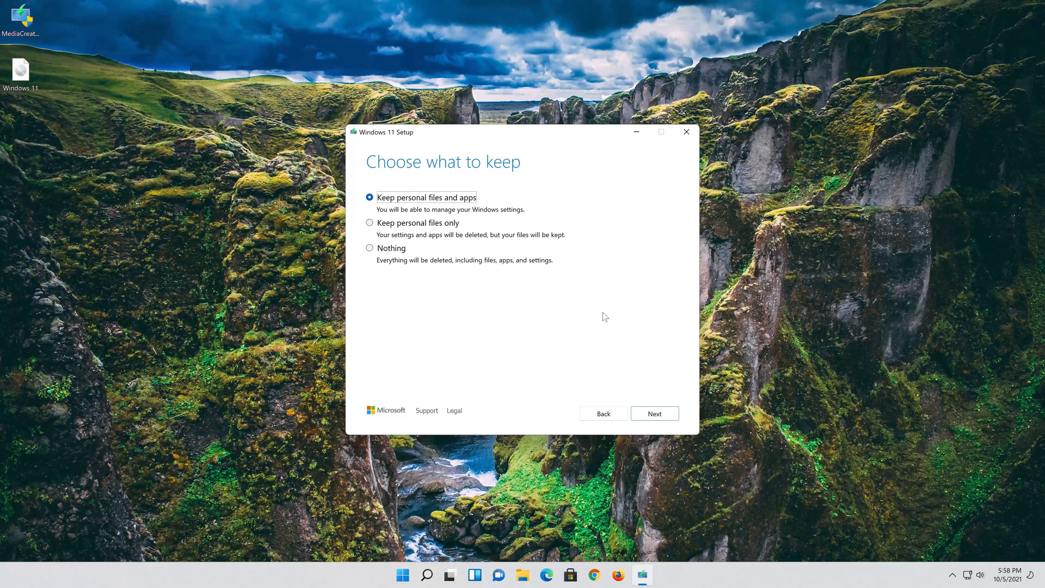
pyautogui.click(654, 413)
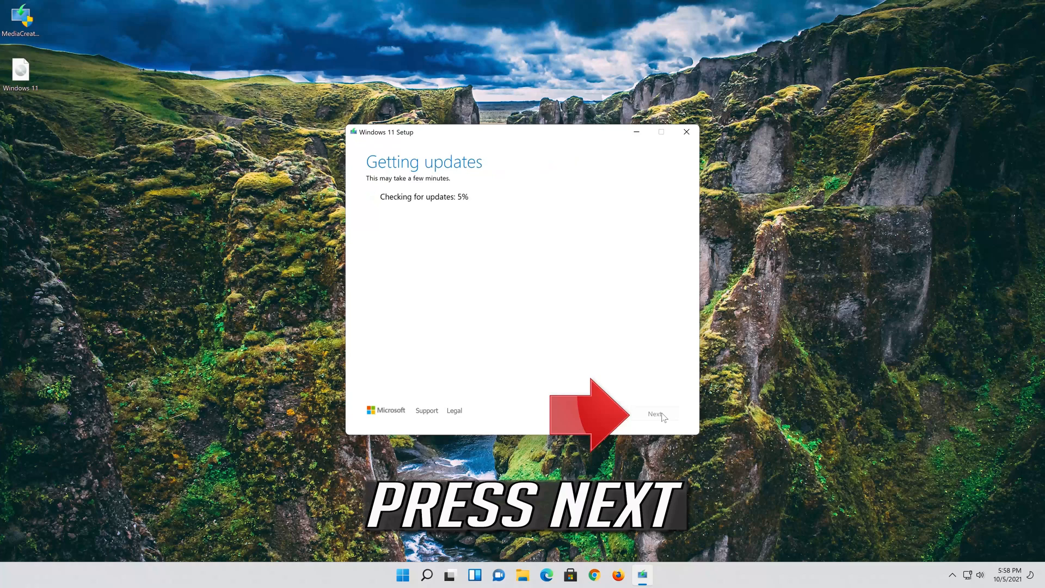